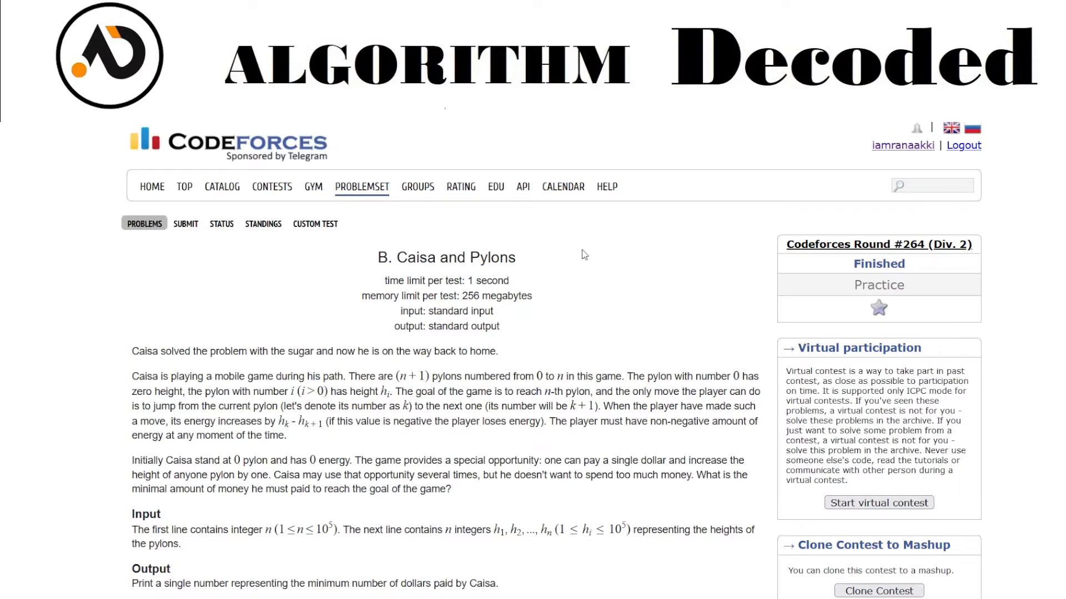
Step: Scroll down the Caisa and Pylons statement to the non-negative energy sentence
scroll(down, 3)
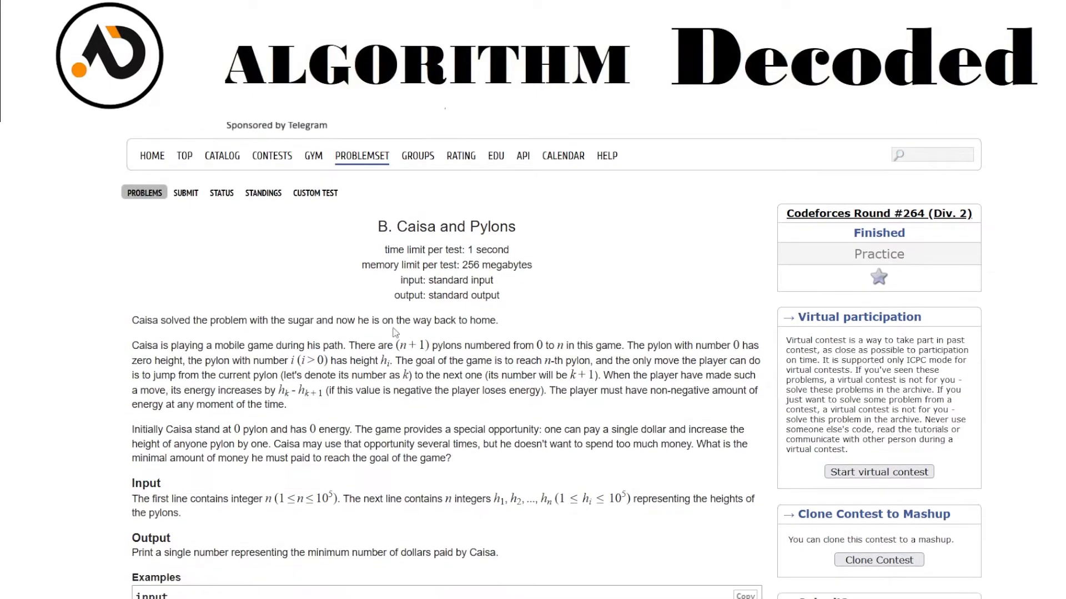
mouse_move(446, 342)
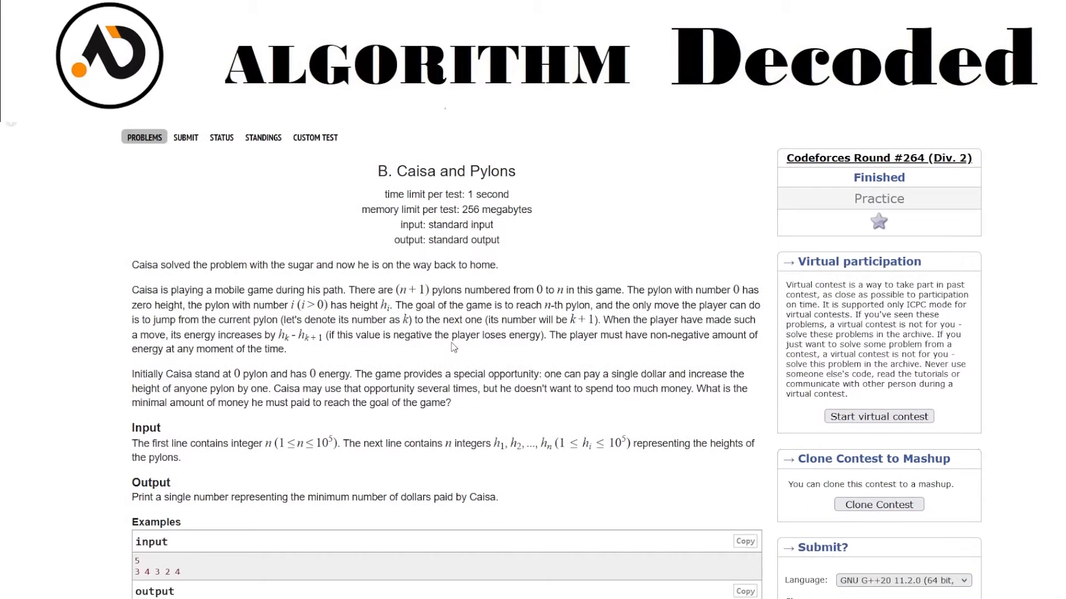
mouse_move(269, 302)
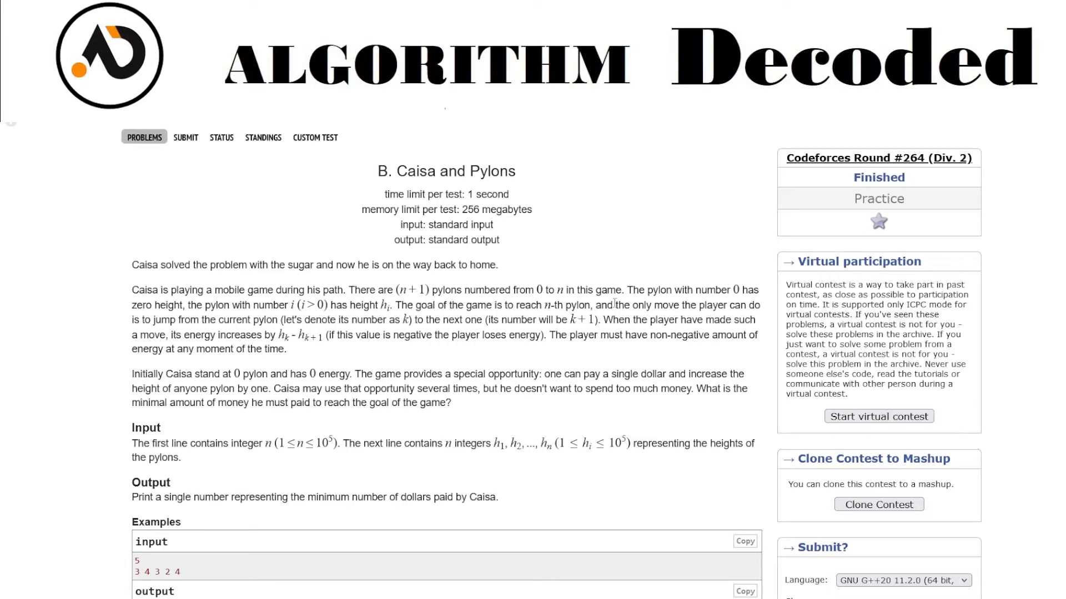
mouse_move(457, 279)
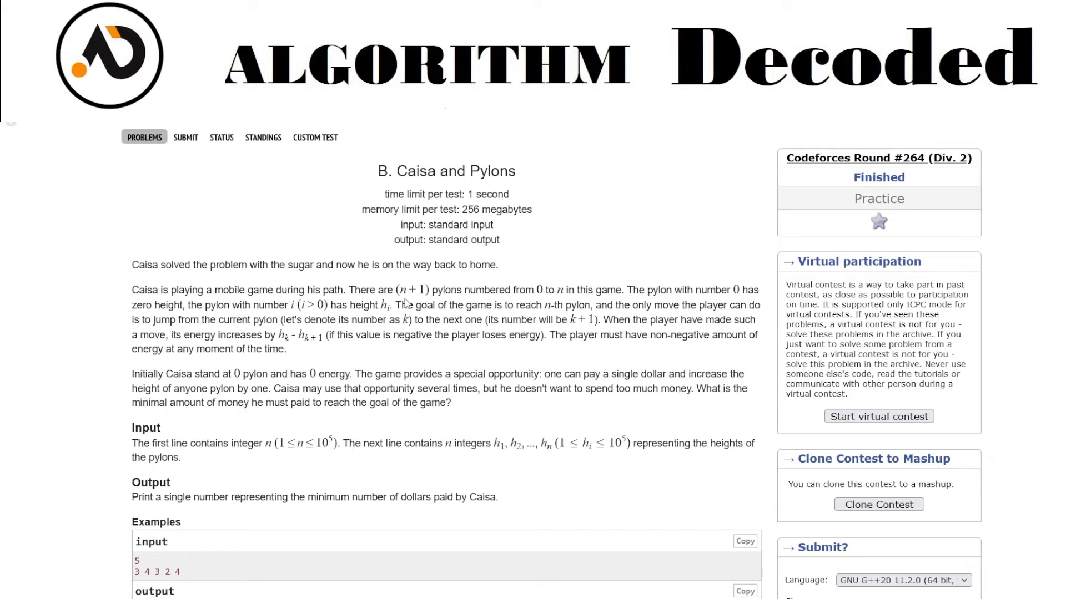
mouse_move(584, 300)
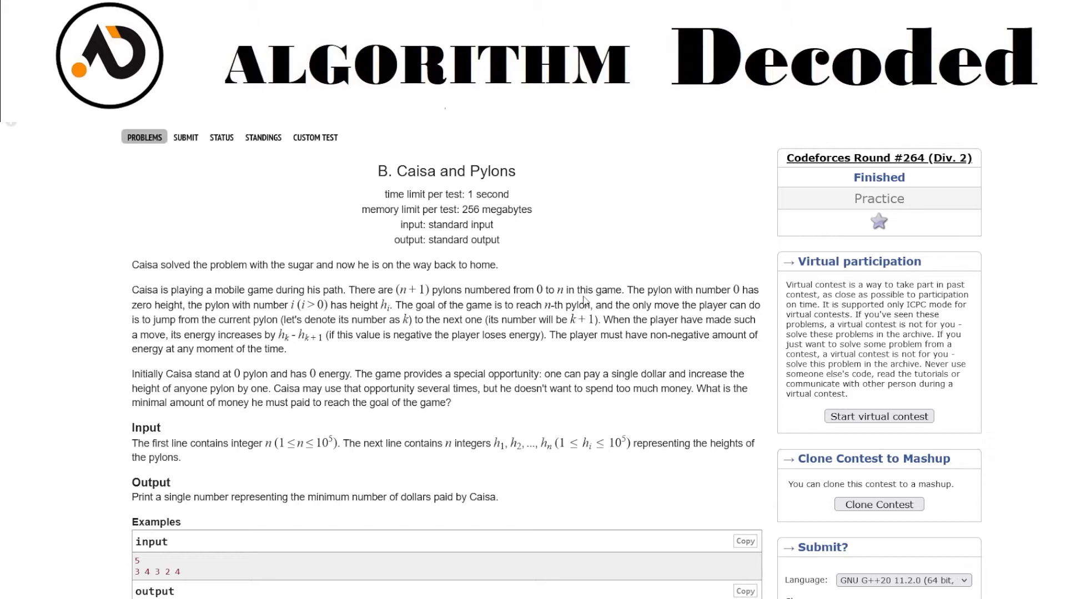
mouse_move(394, 285)
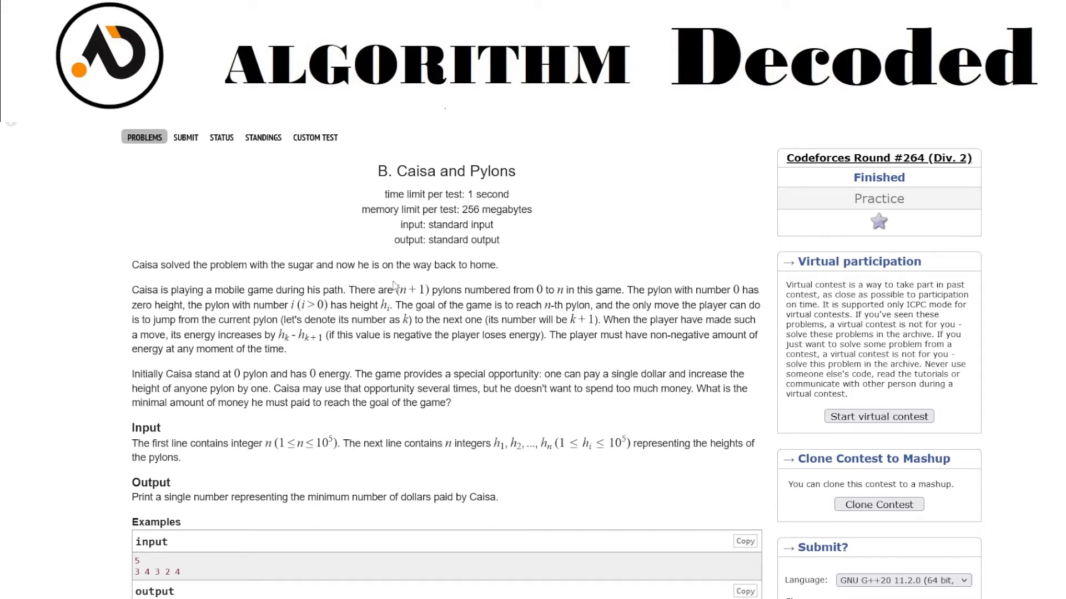
mouse_move(617, 331)
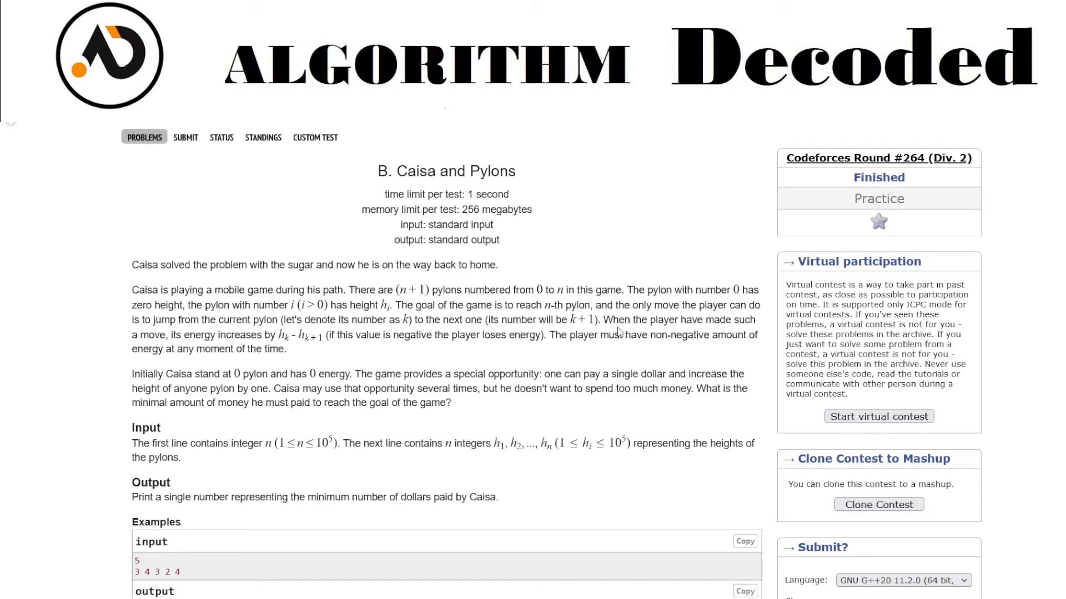
mouse_move(402, 284)
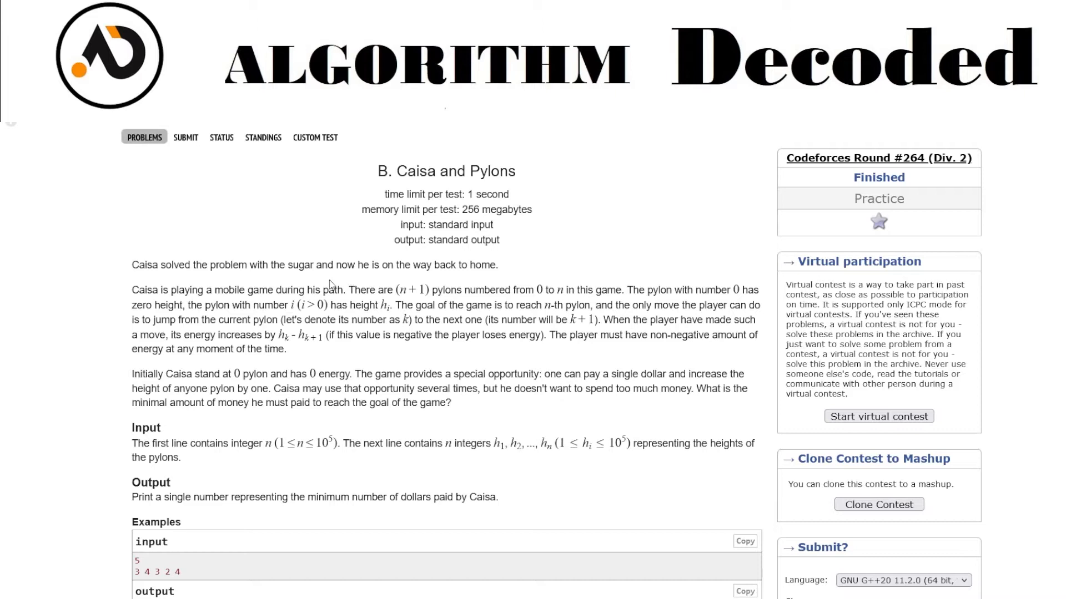
mouse_move(304, 311)
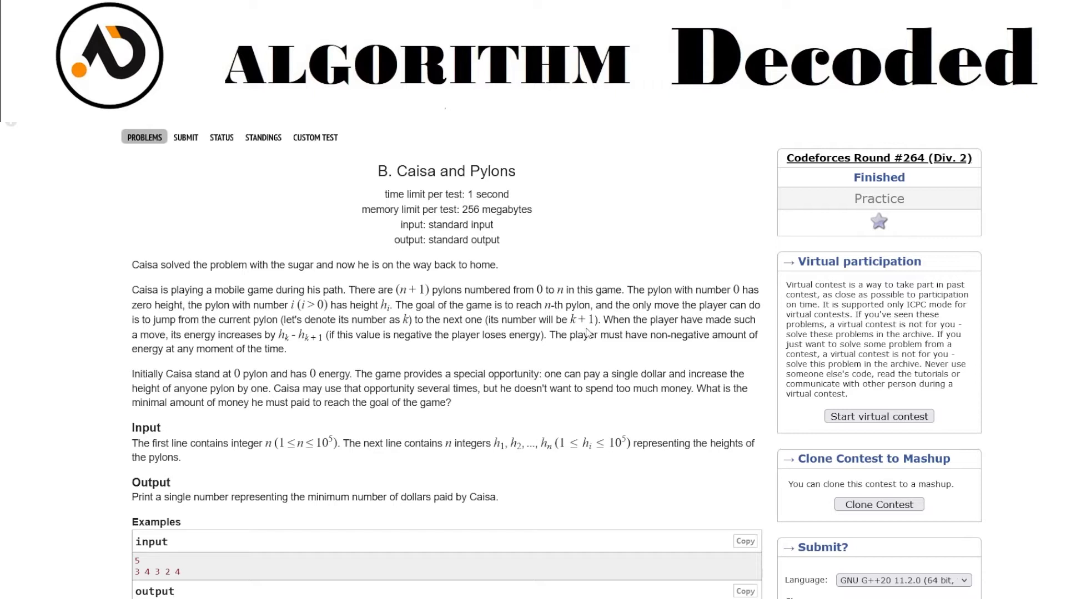
mouse_move(590, 366)
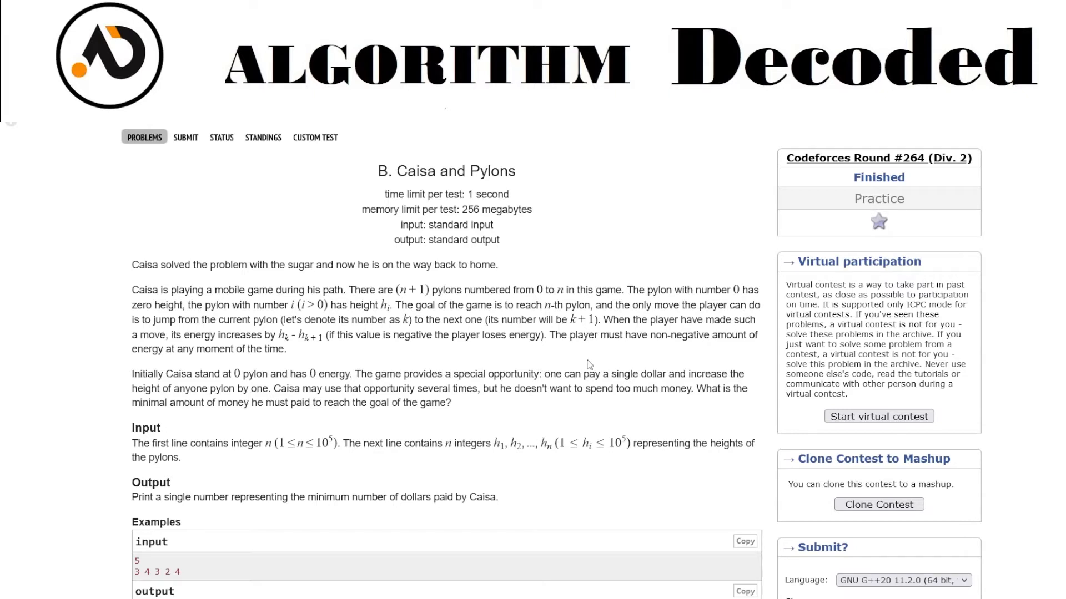
mouse_move(611, 347)
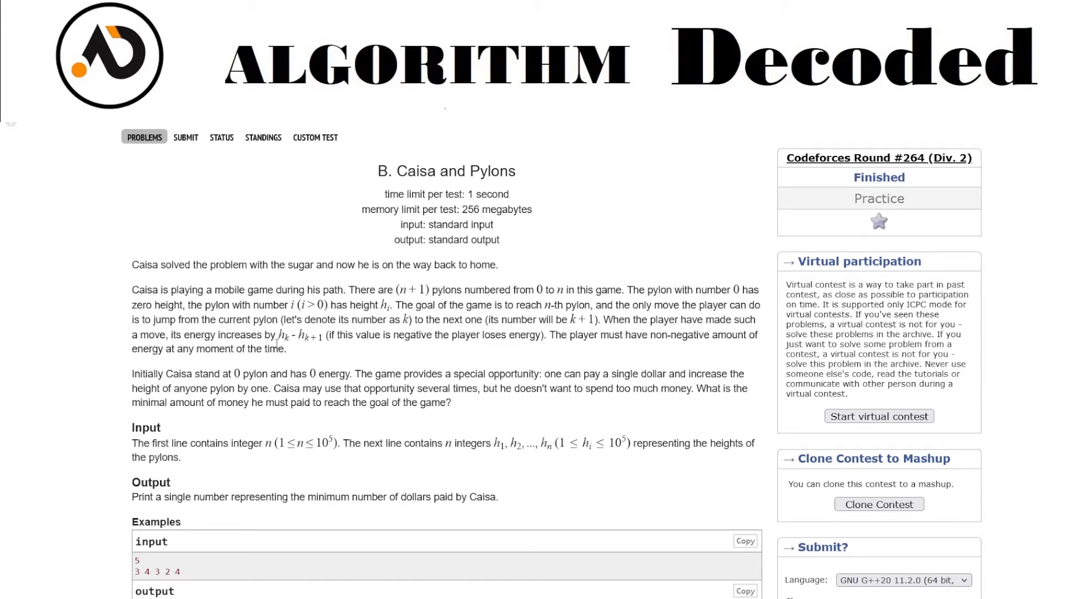
mouse_move(310, 340)
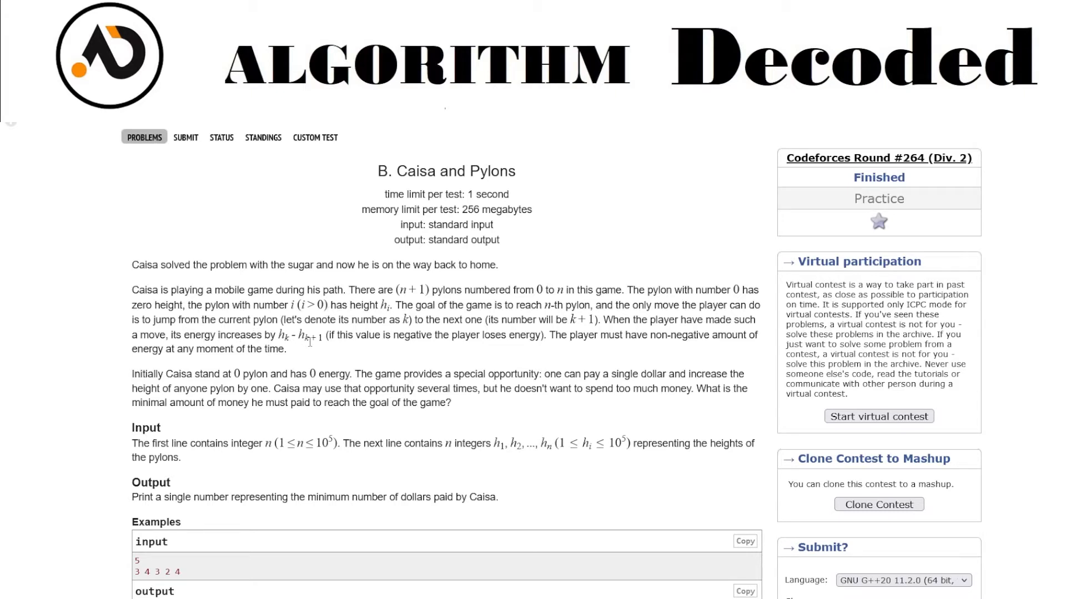
mouse_move(293, 352)
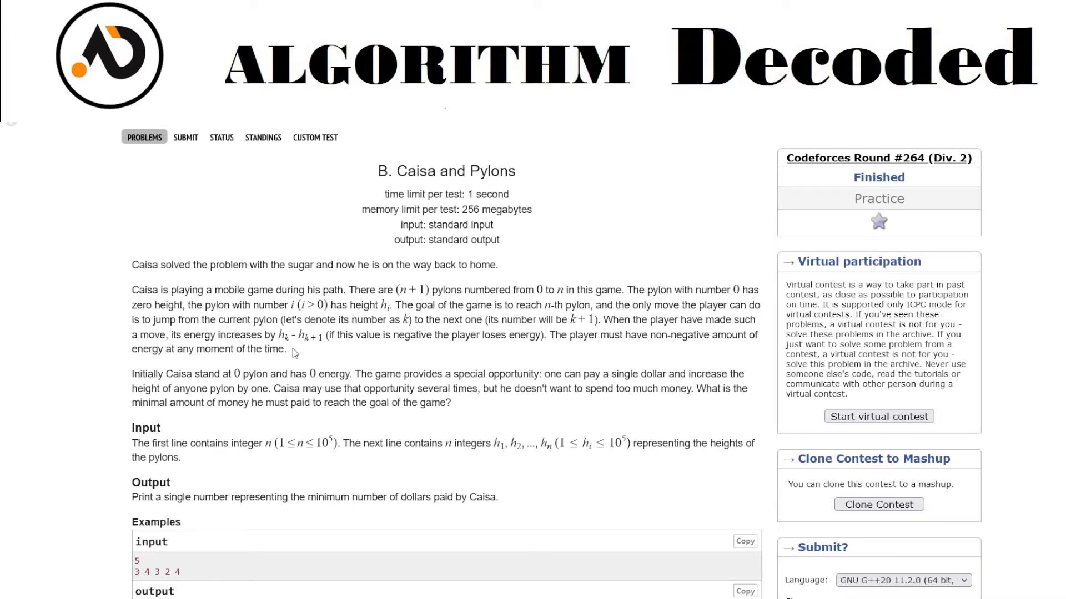
mouse_move(278, 353)
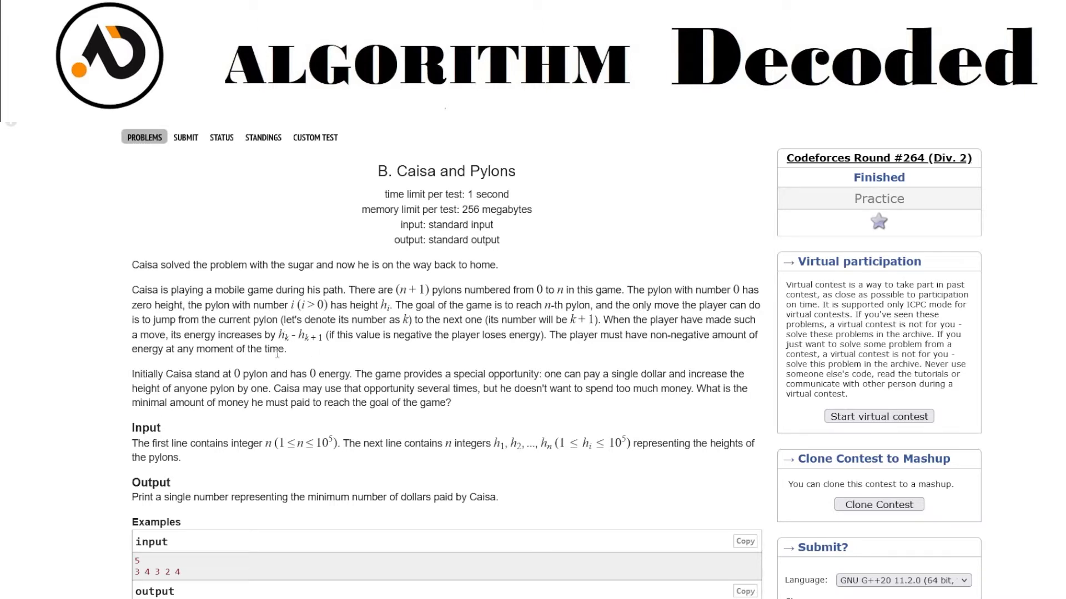
mouse_move(384, 366)
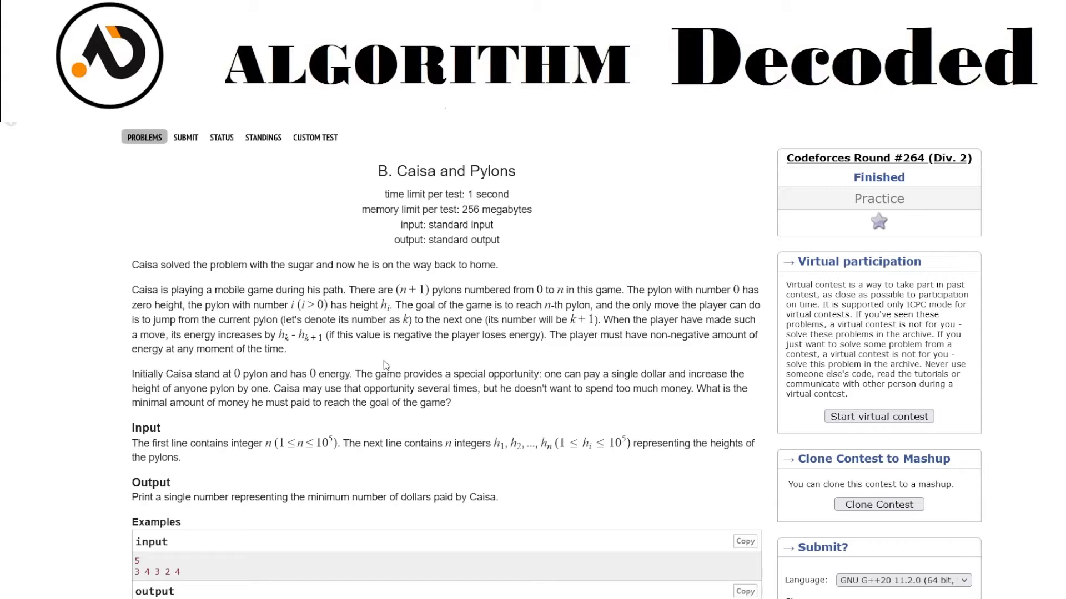
mouse_move(337, 333)
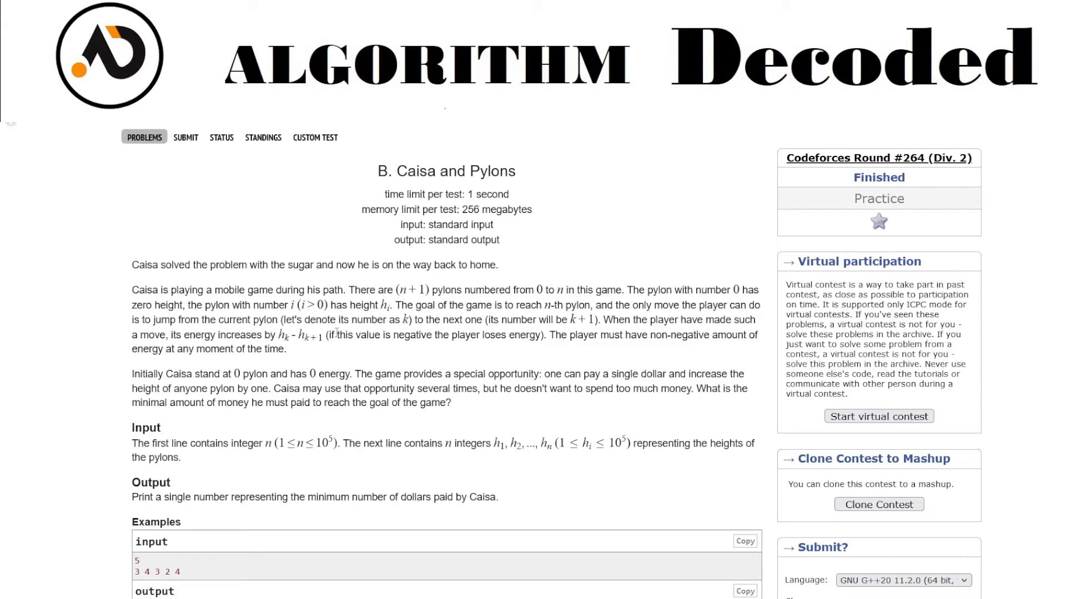
mouse_move(581, 350)
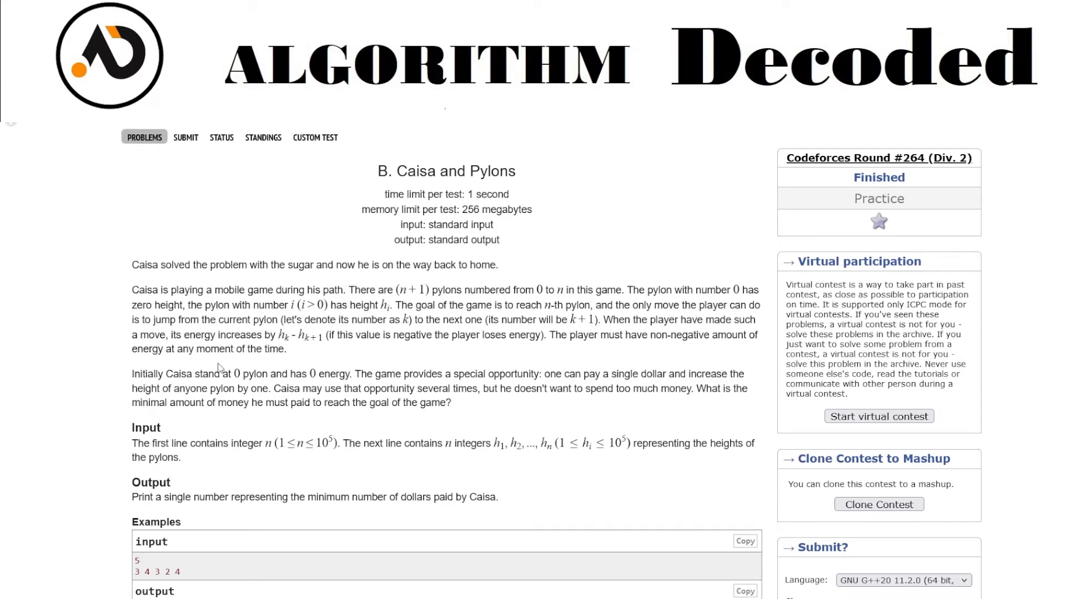
mouse_move(621, 347)
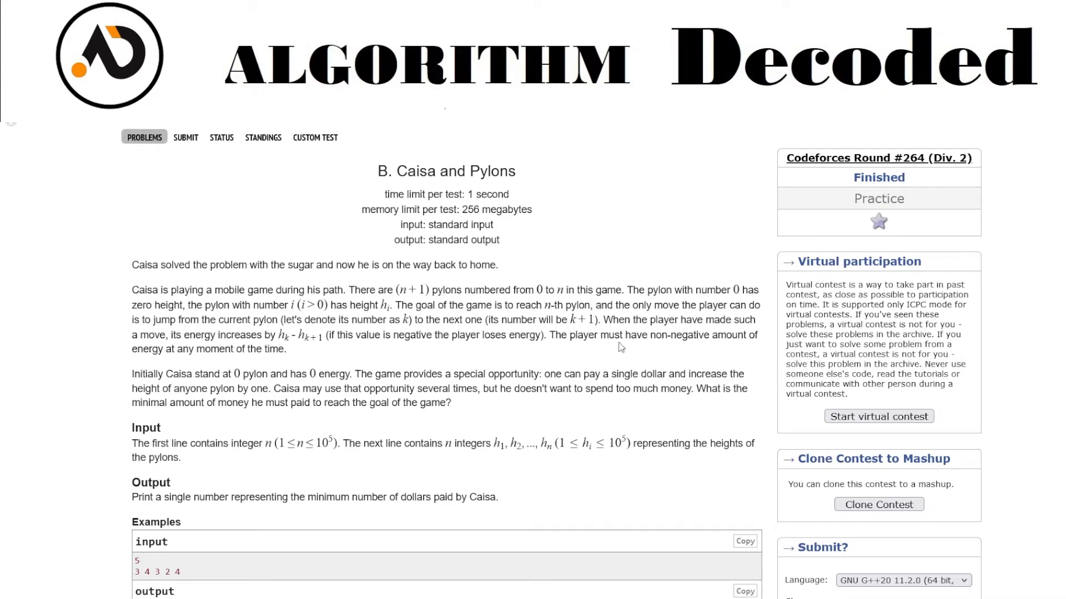
mouse_move(650, 367)
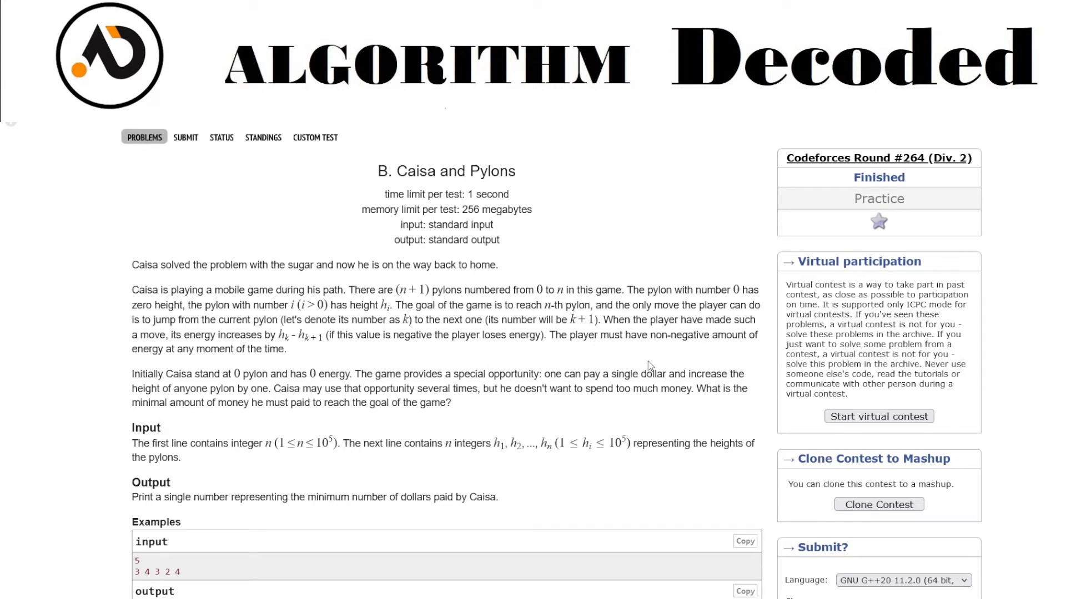
mouse_move(605, 331)
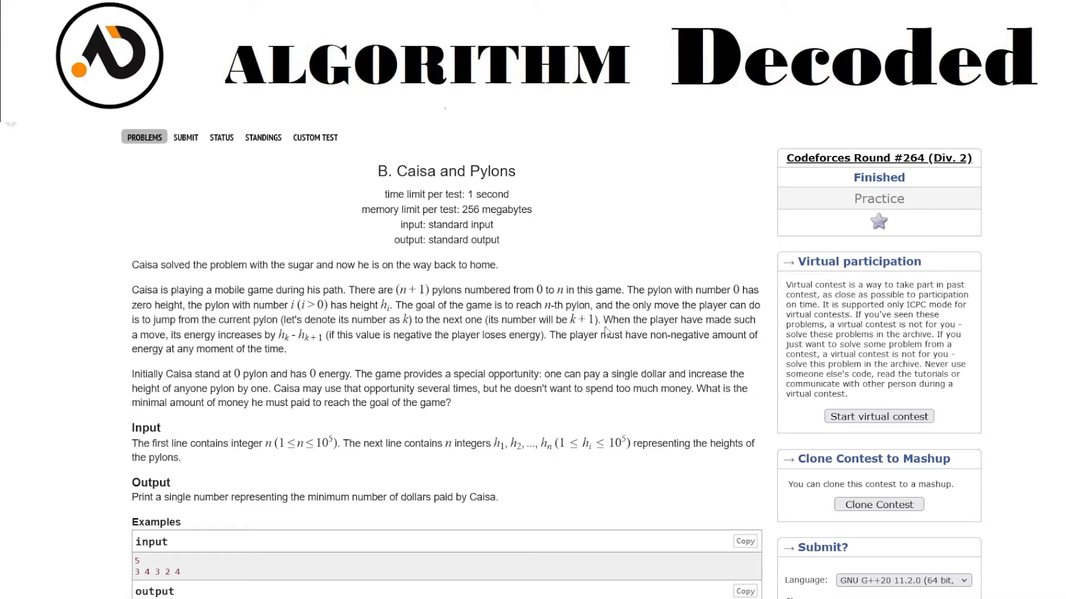
mouse_move(272, 354)
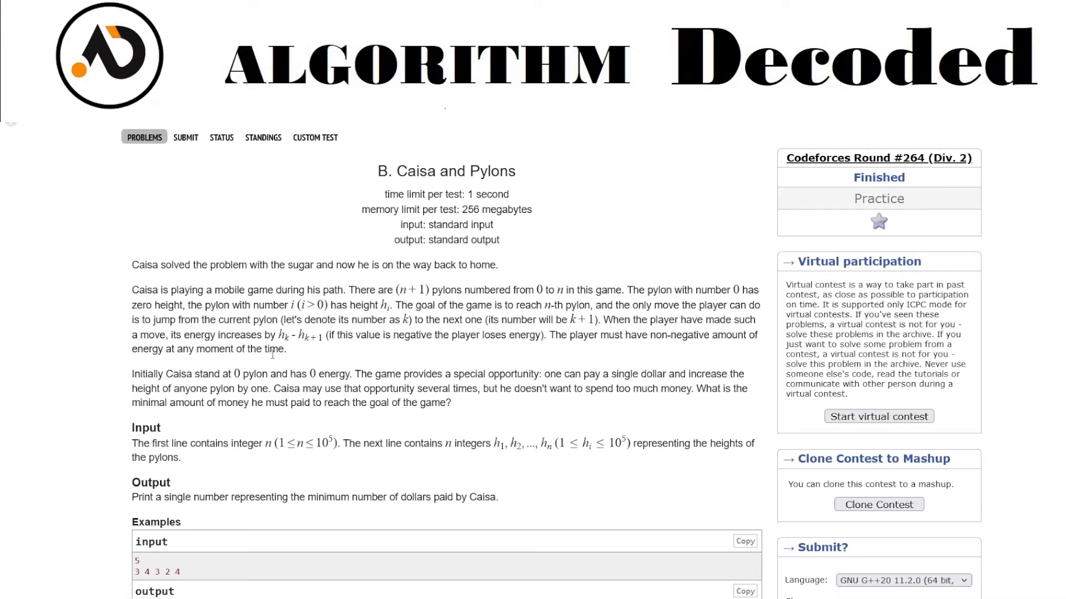
scroll(down, 3)
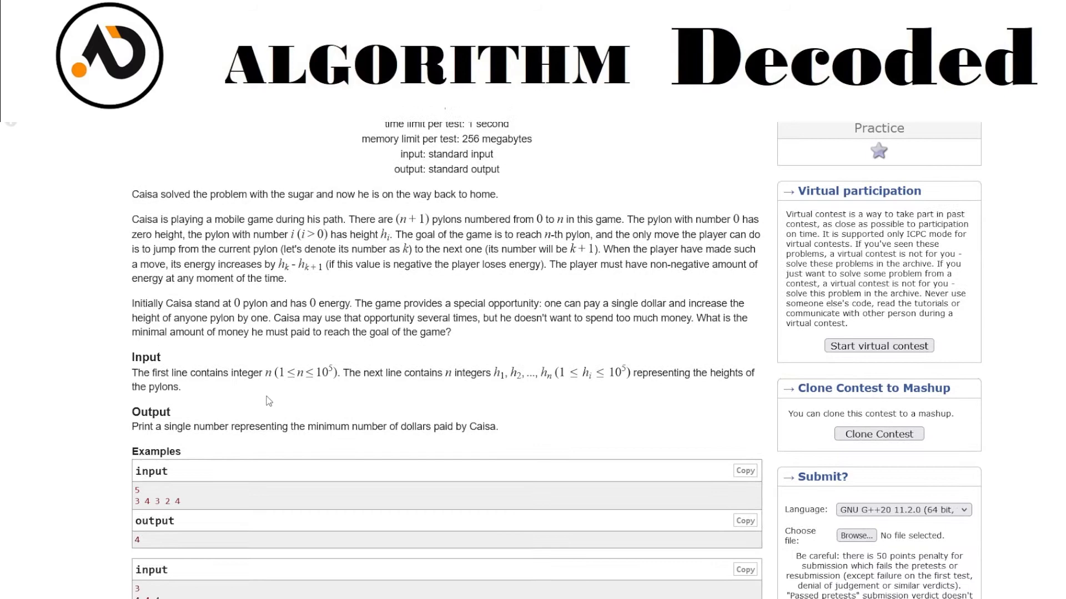
scroll(down, 3)
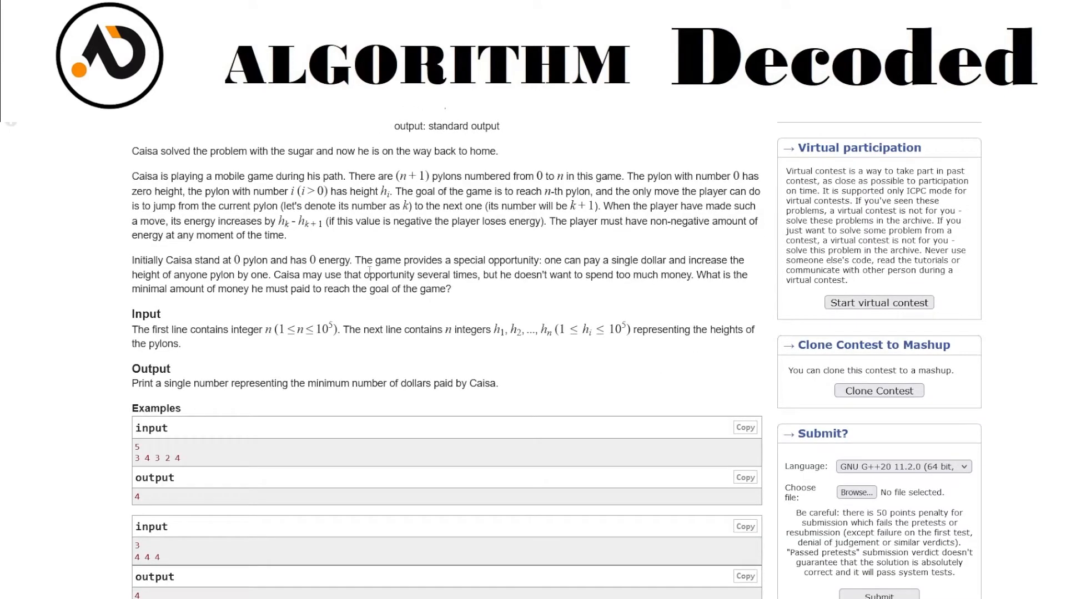
scroll(down, 3)
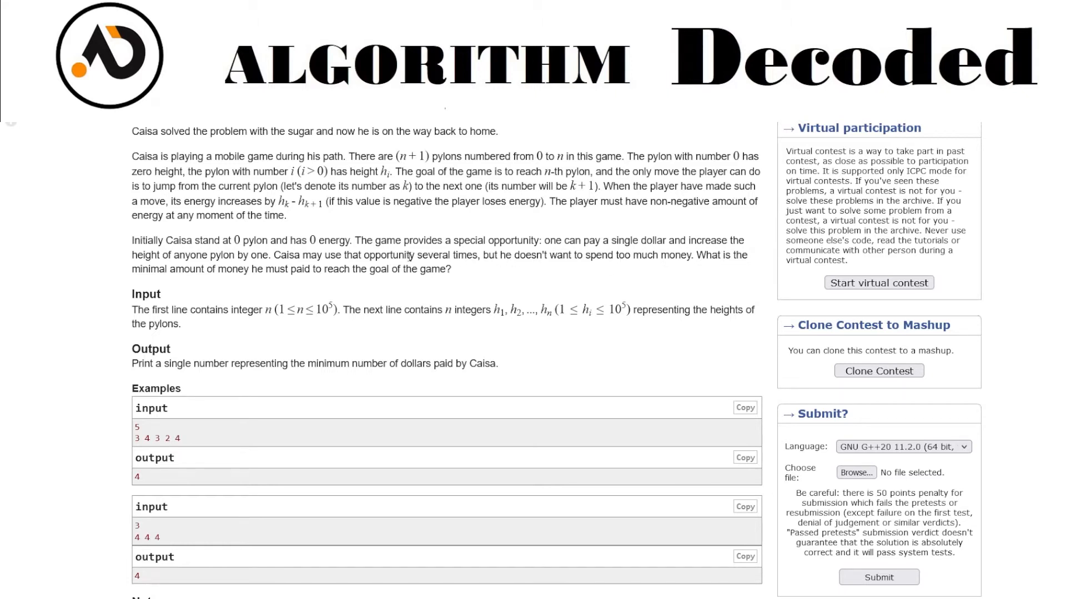
mouse_move(632, 273)
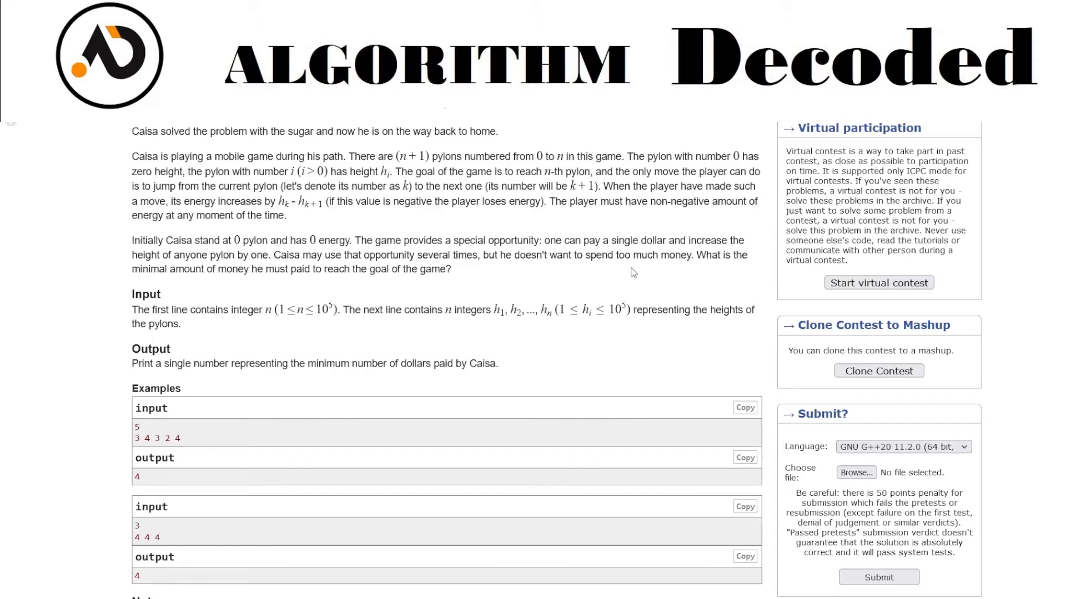
mouse_move(238, 273)
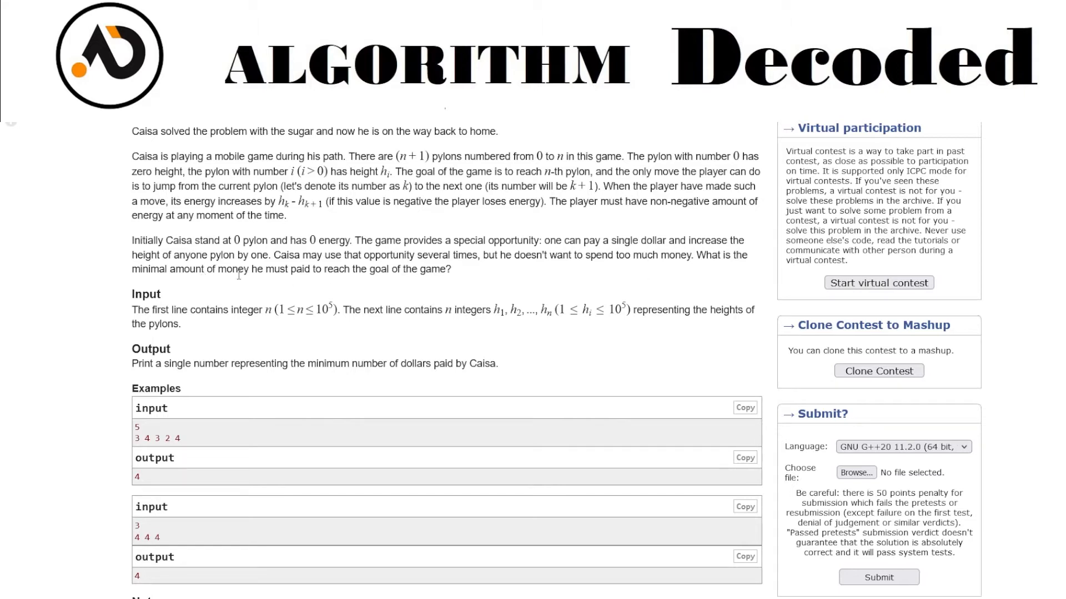
scroll(down, 3)
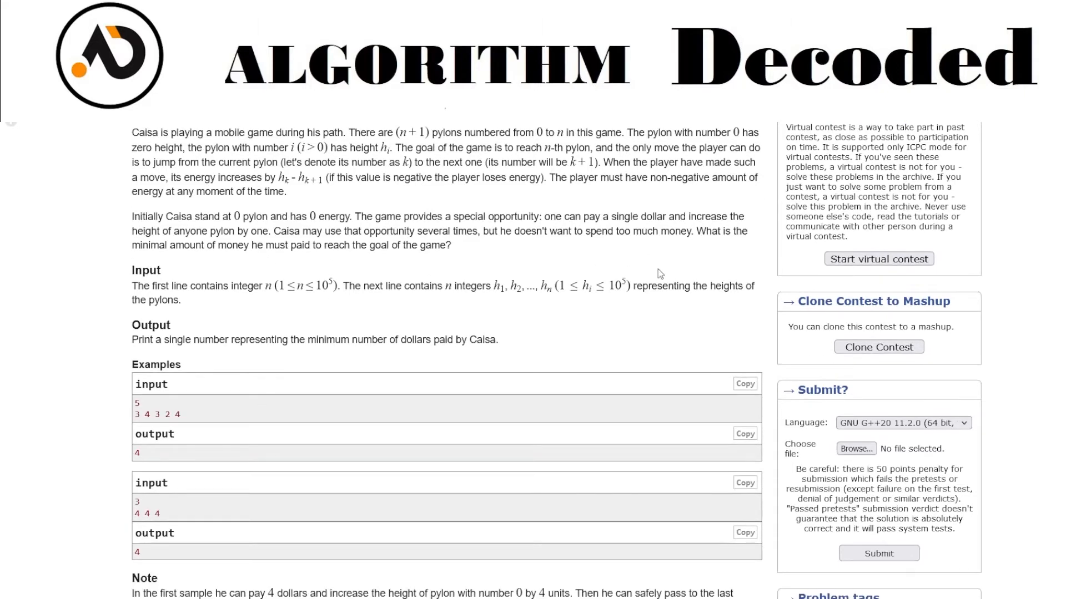
mouse_move(475, 280)
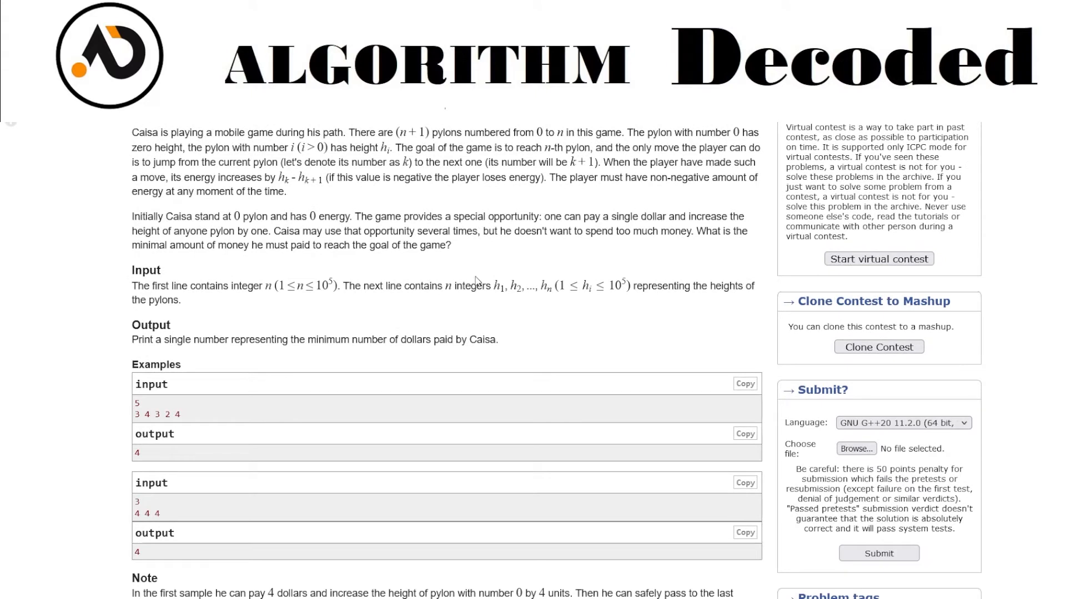
mouse_move(656, 199)
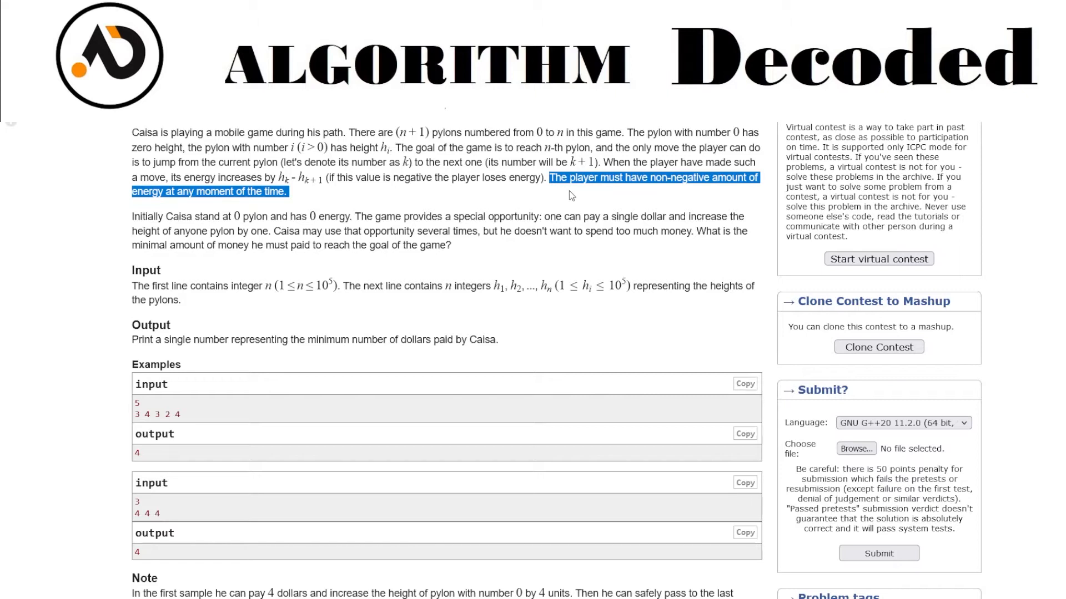
mouse_move(412, 201)
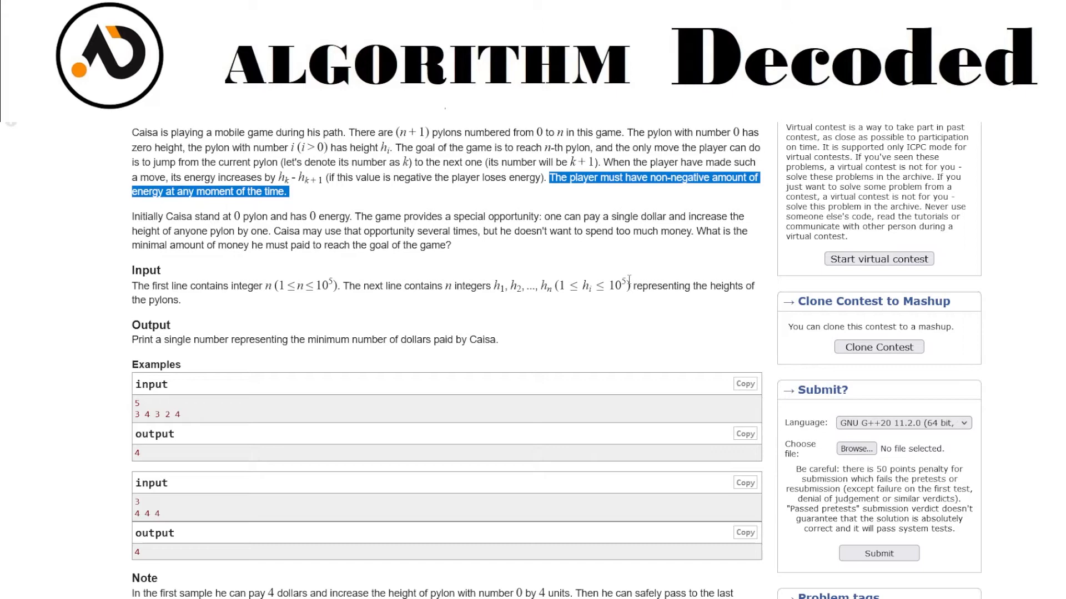
Step: Scroll further down to the Examples section to study the sample tests
scroll(down, 3)
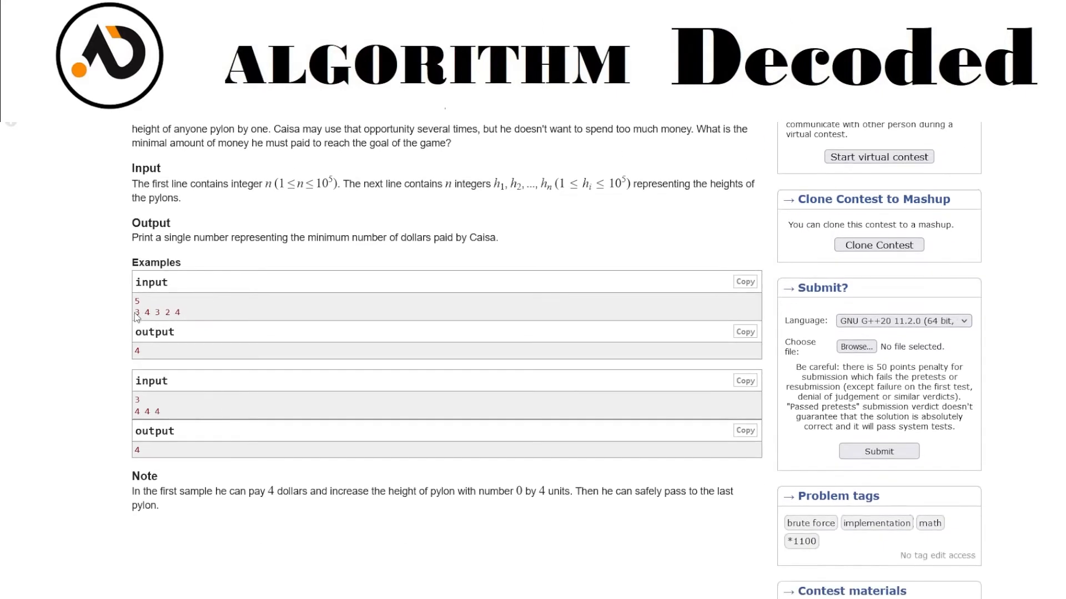
mouse_move(118, 319)
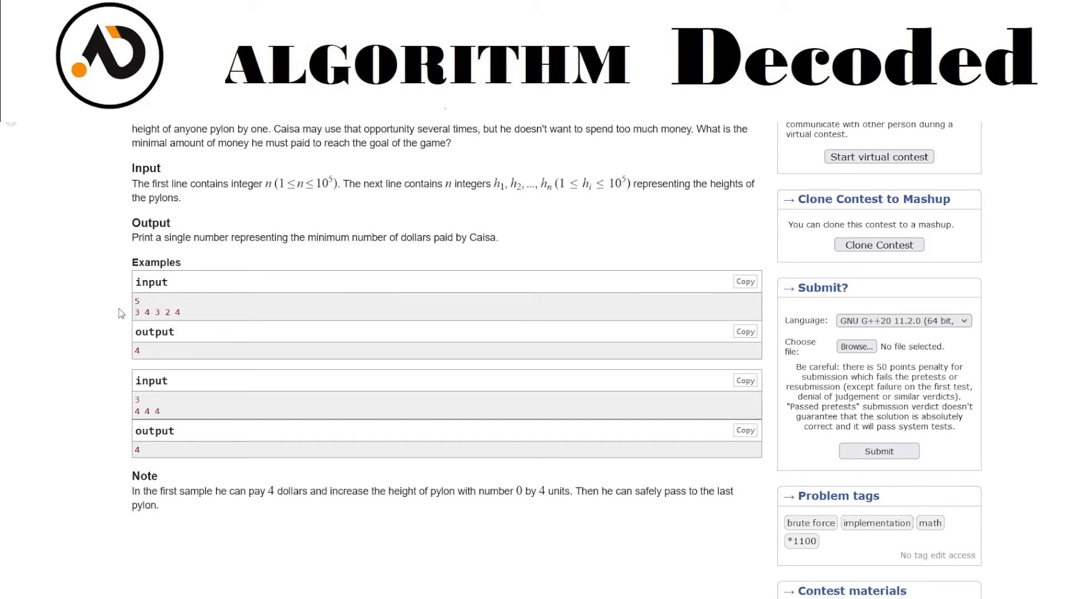
mouse_move(143, 313)
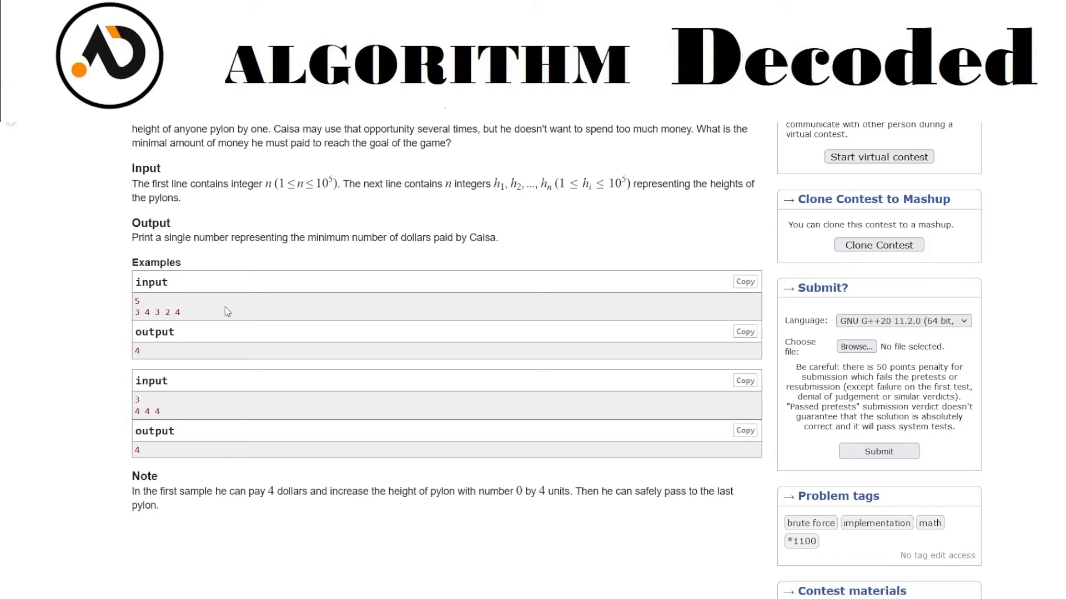
mouse_move(92, 341)
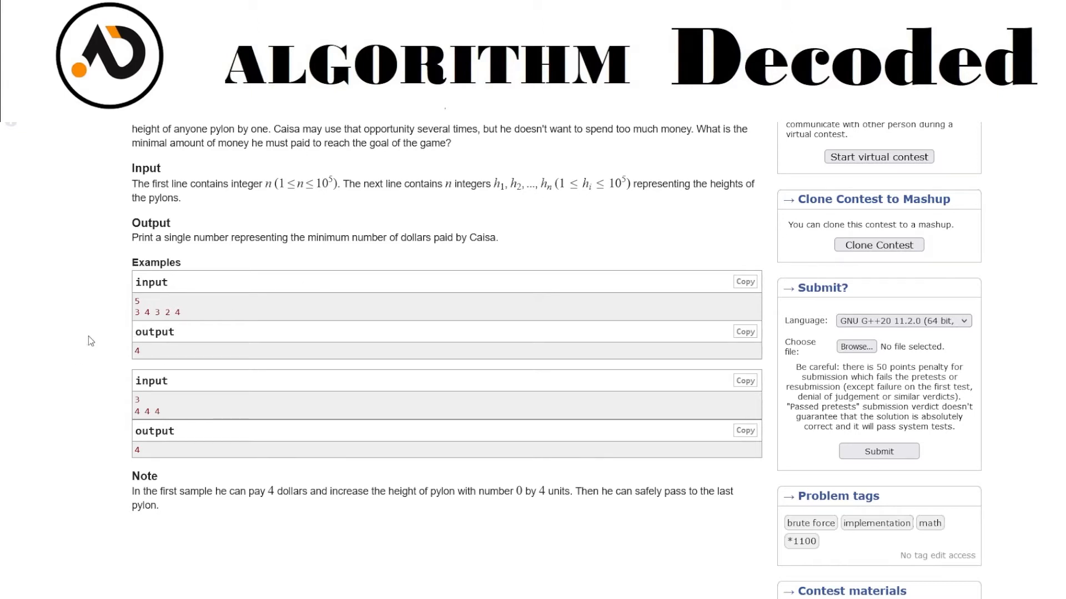
mouse_move(130, 316)
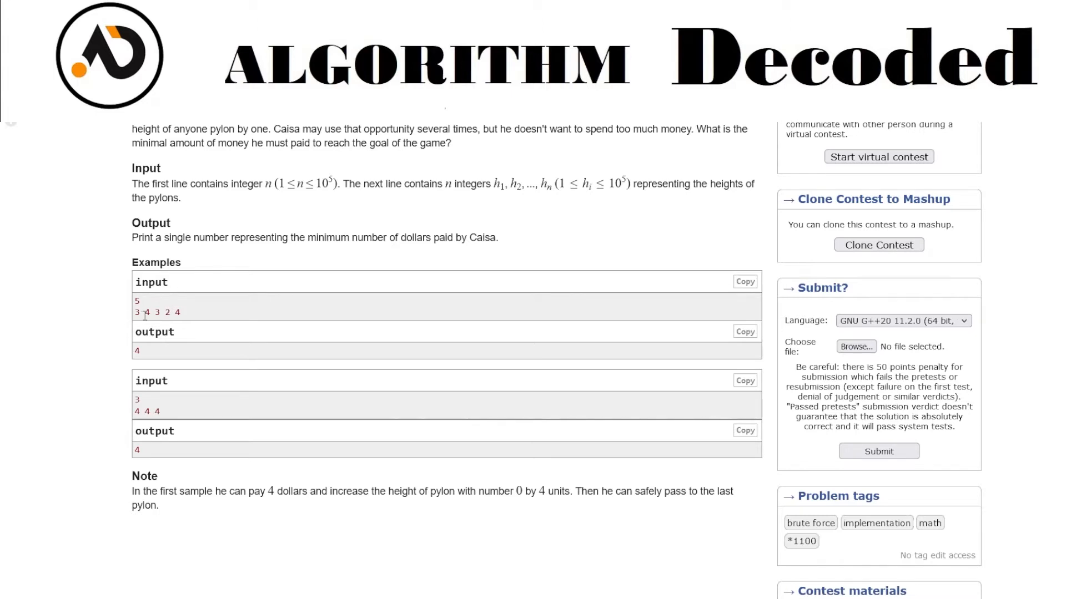
mouse_move(213, 300)
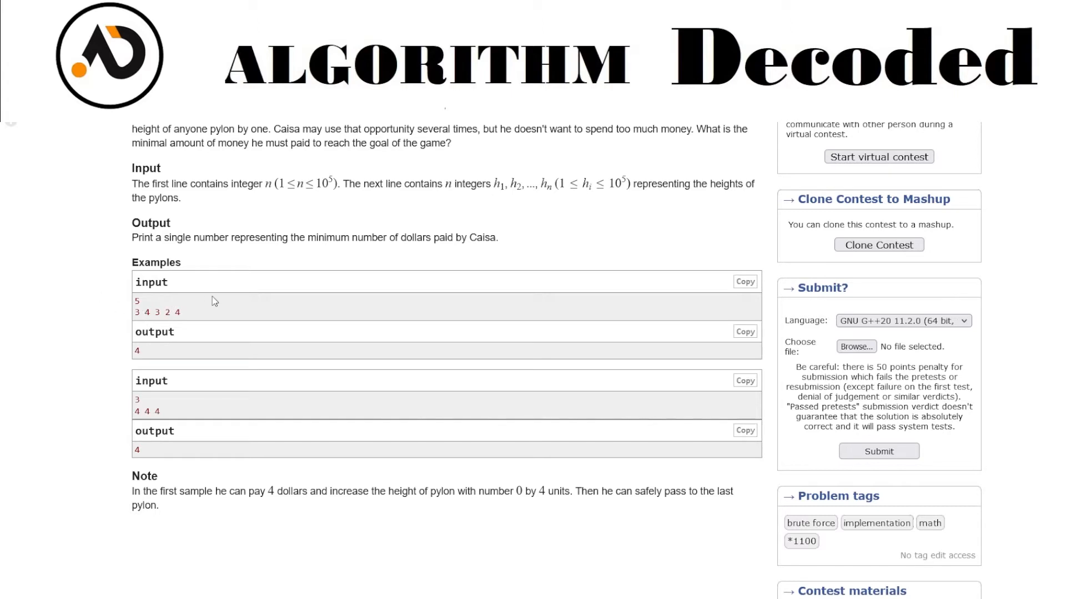
mouse_move(124, 306)
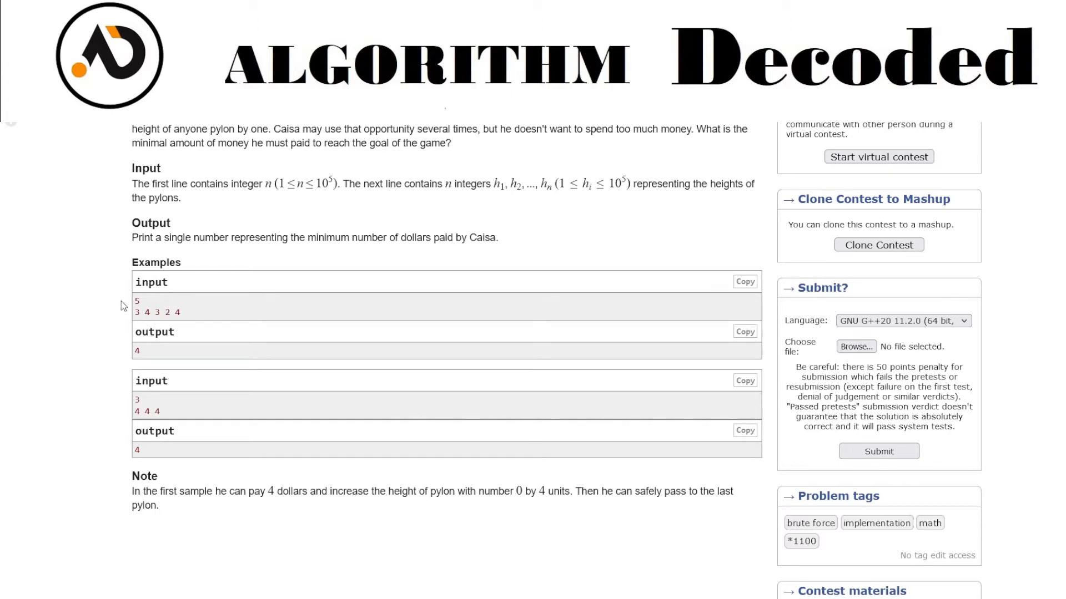
mouse_move(126, 325)
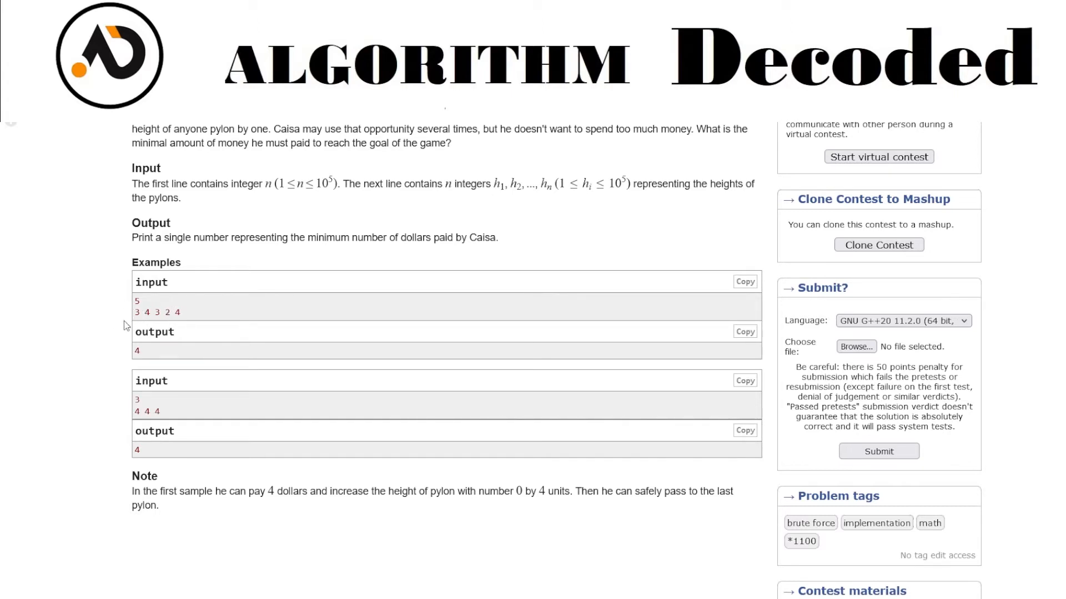
mouse_move(415, 255)
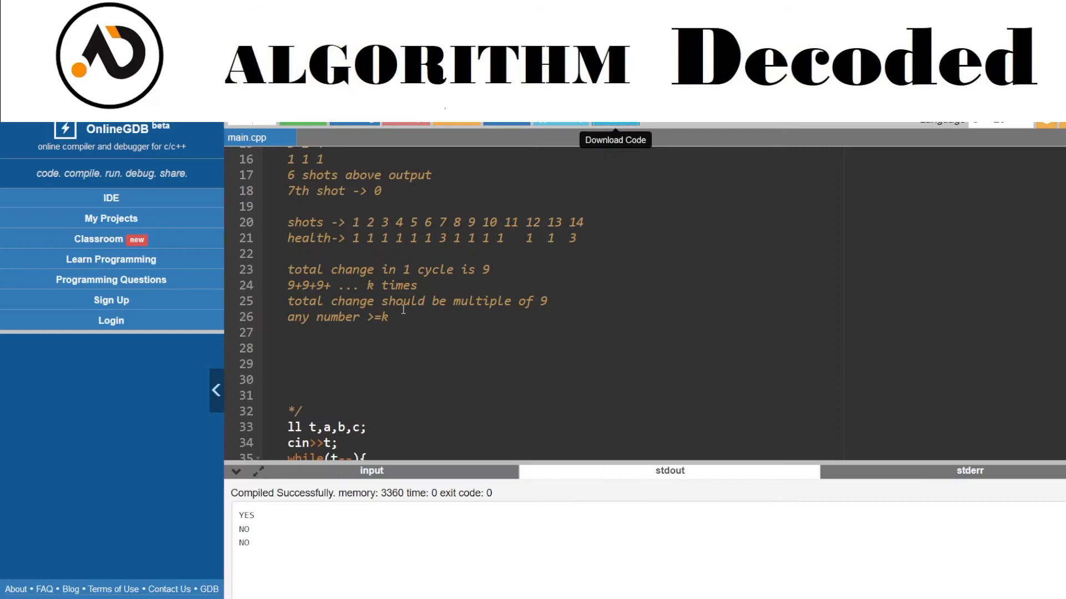
Step: Scroll up in main.cpp and begin writing sample input 5 in the comment block
scroll(up, 3)
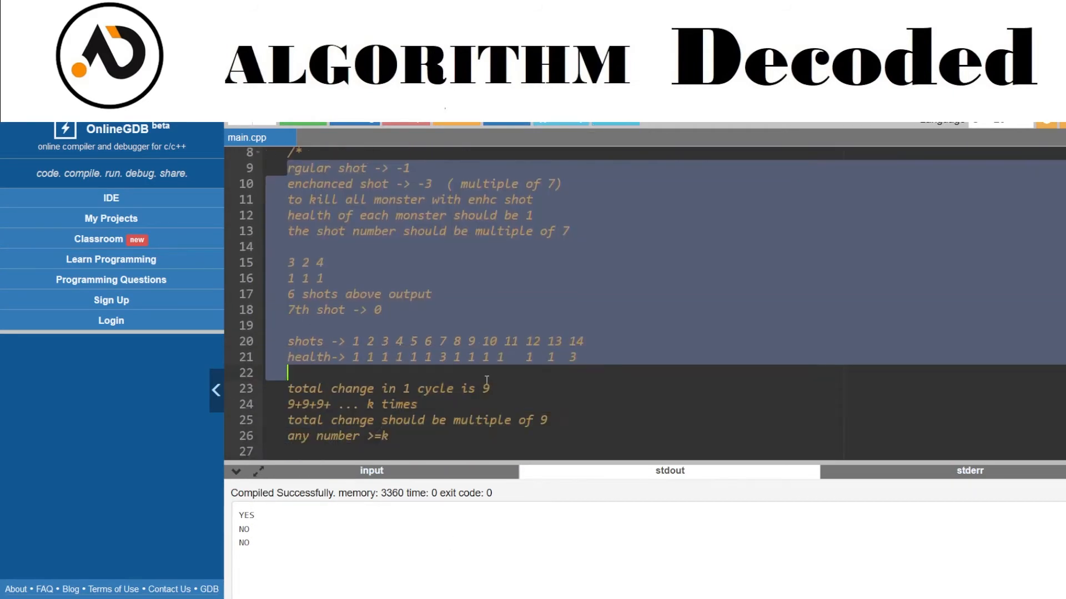
scroll(up, 3)
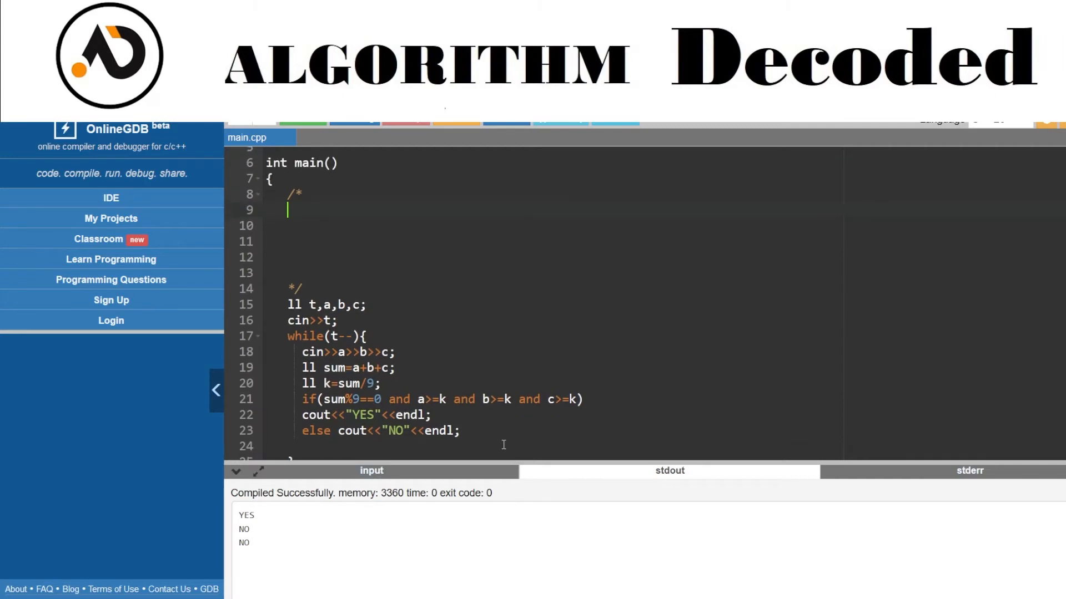
text(5)
click(553, 225)
text(4 3 4 3 2 4)
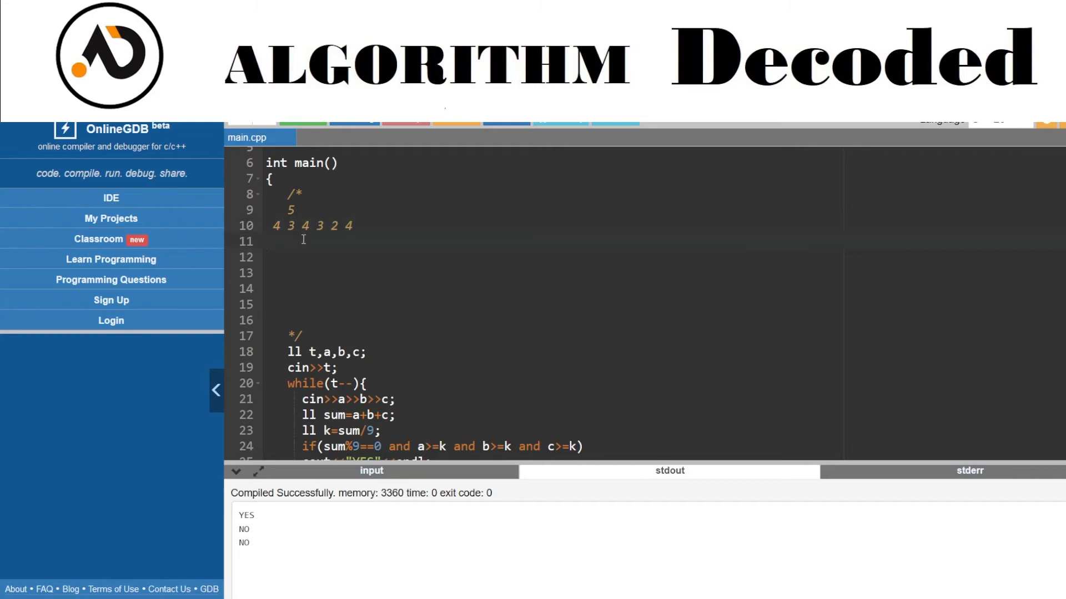
Step: Write the worked line energy=0+1-1+1-1 under the sample heights in the comment
text(ener)
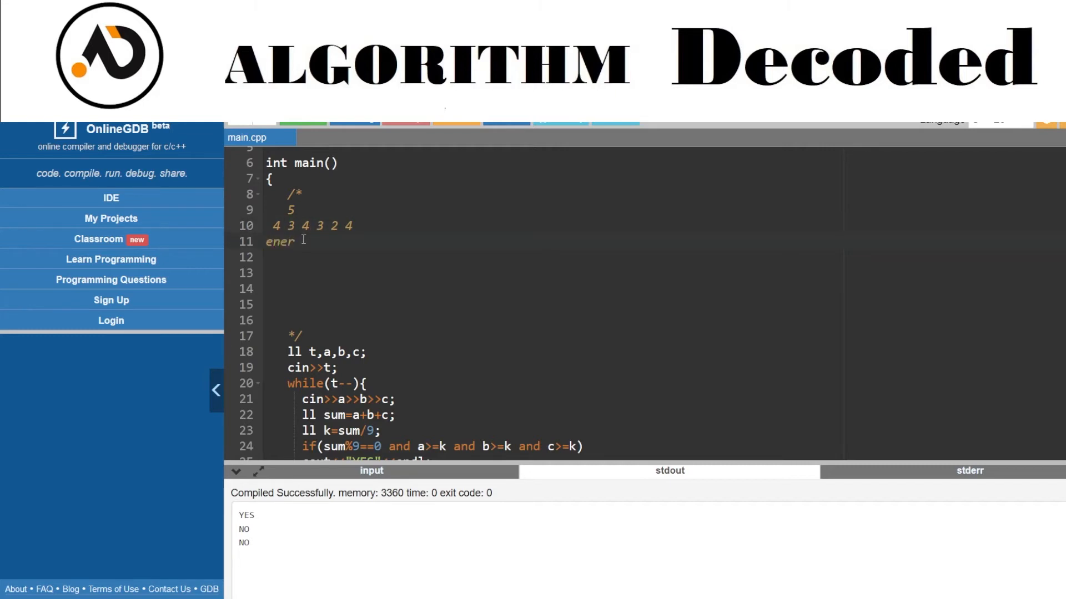
text(gy=)
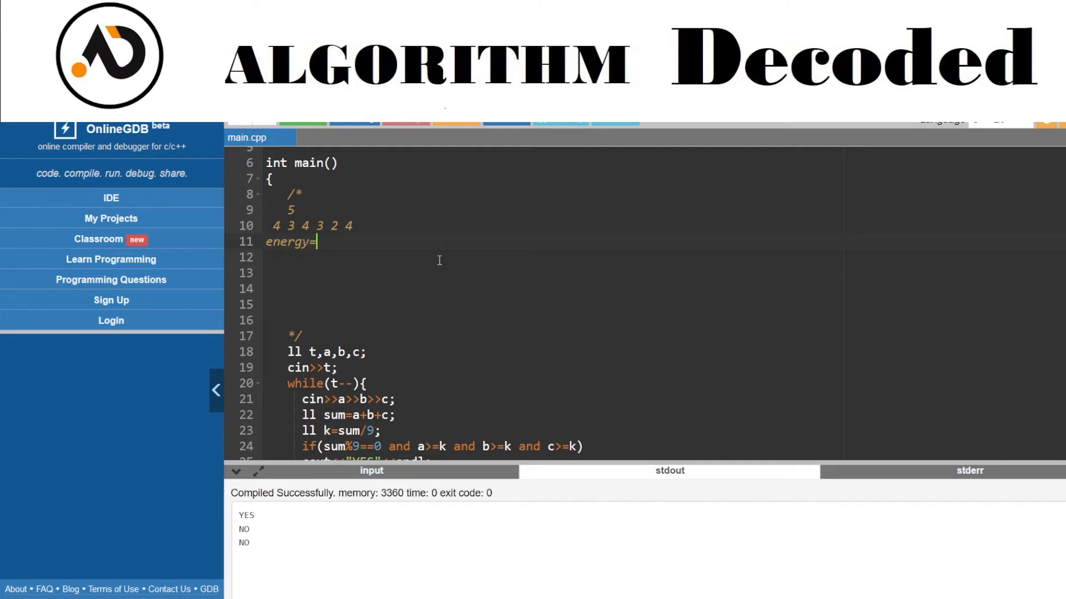
text(0)
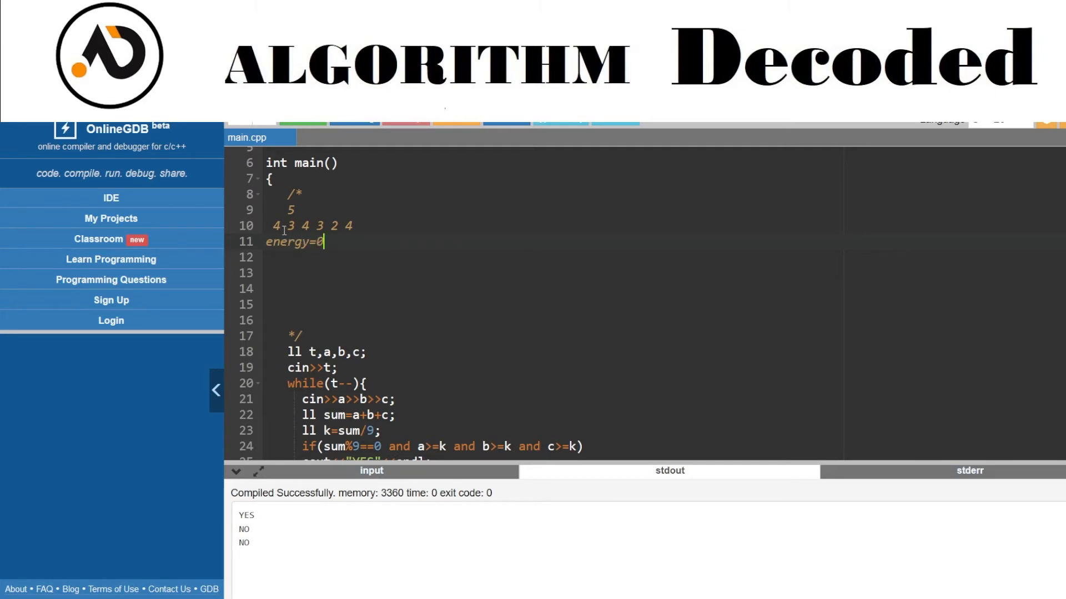
text(+1)
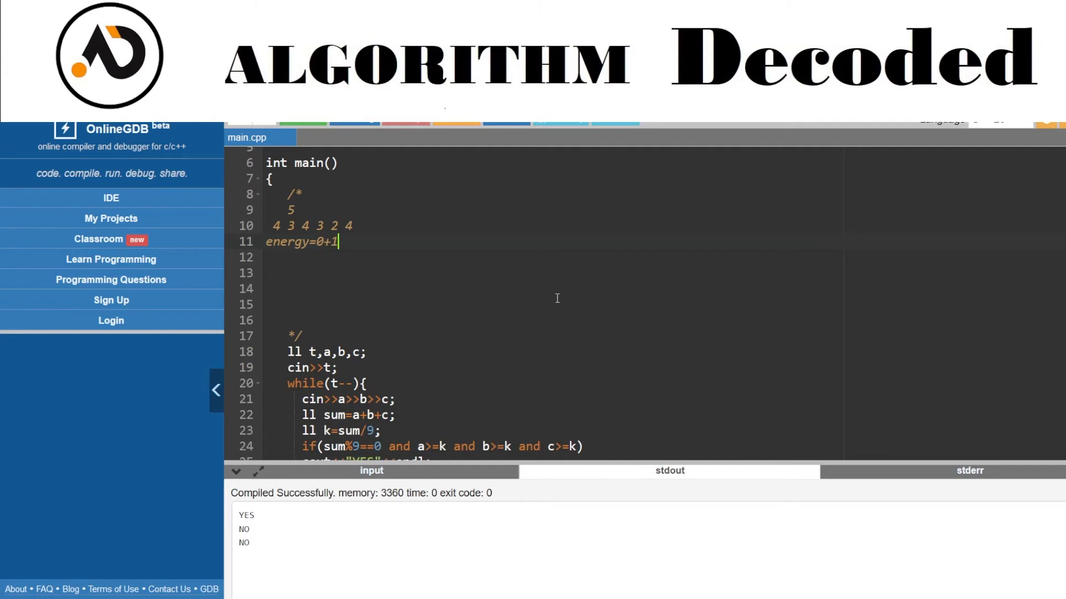
text(+)
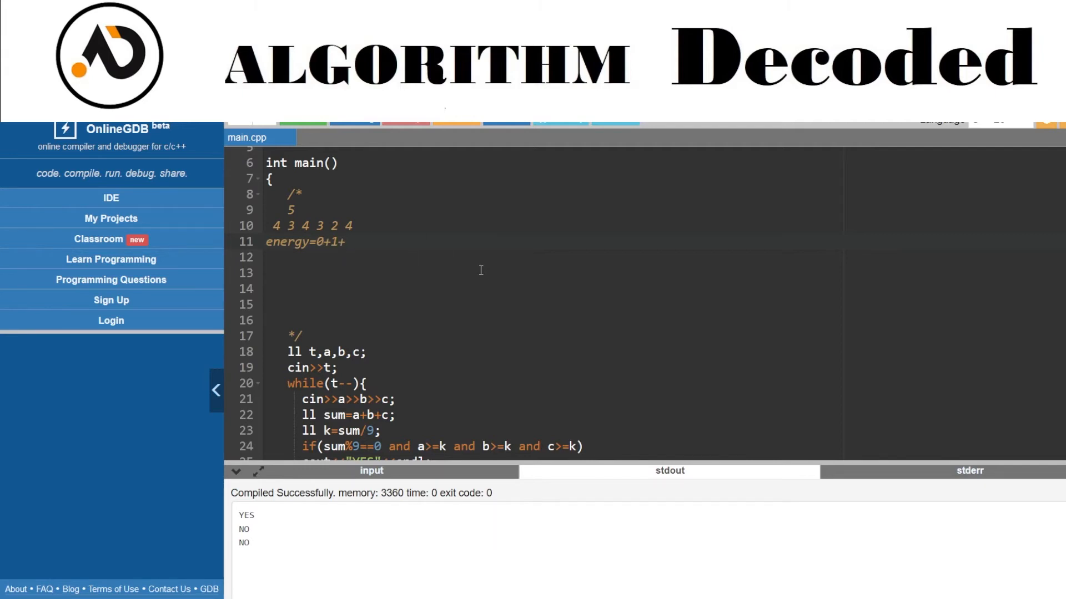
text(-1)
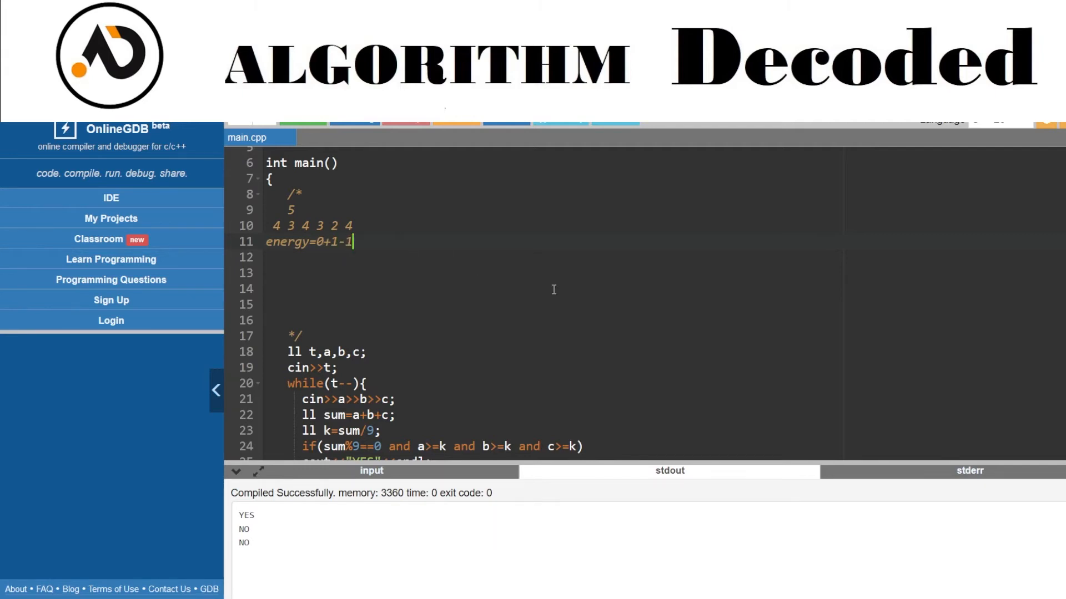
text(+)
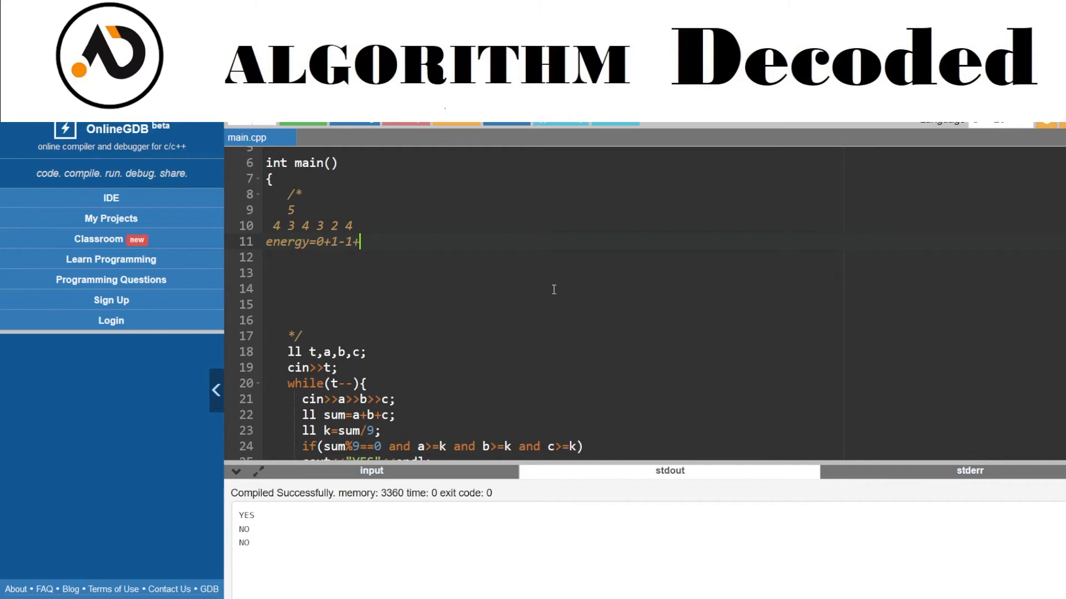
mouse_move(405, 243)
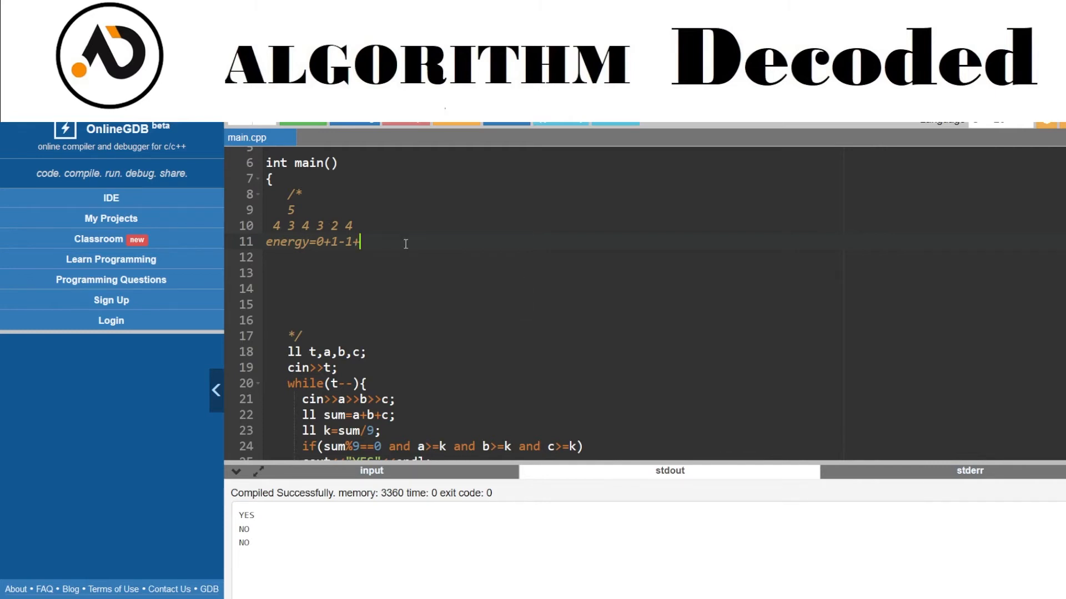
text(1)
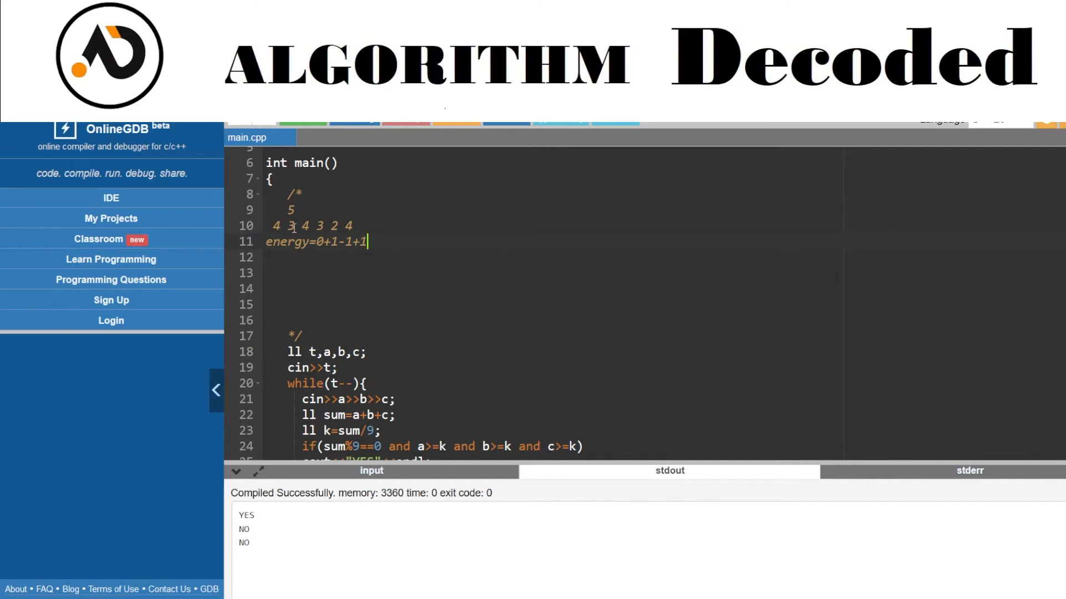
mouse_move(584, 241)
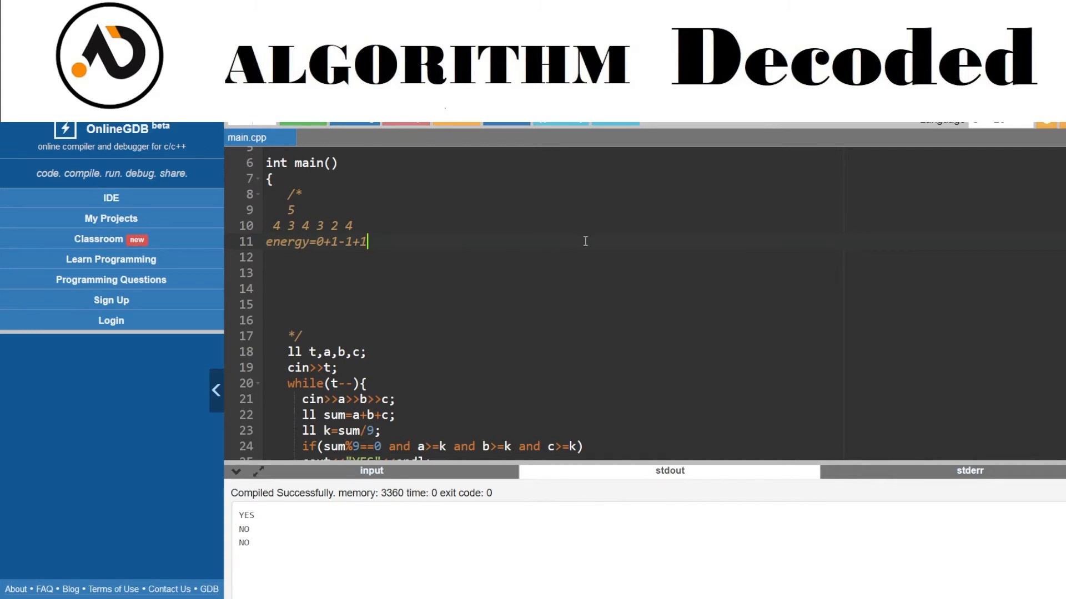
text(-1)
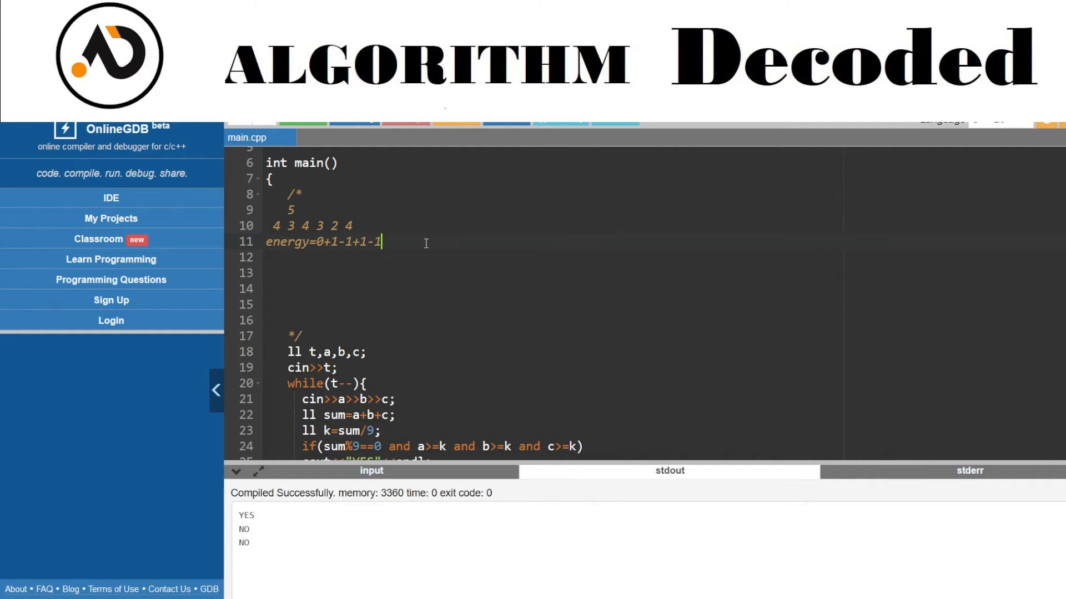
mouse_move(536, 245)
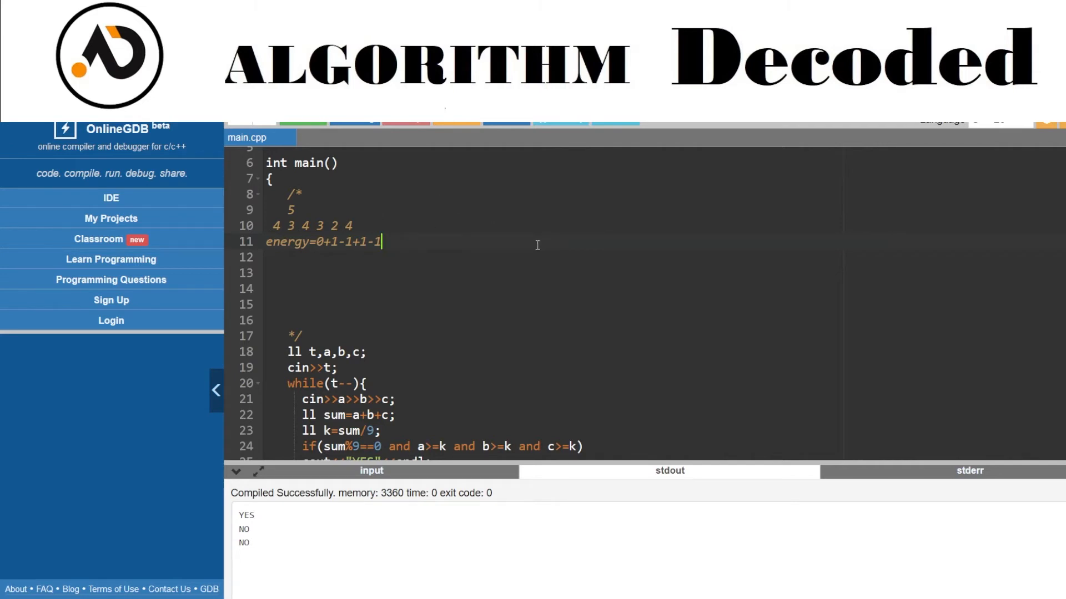
mouse_move(527, 287)
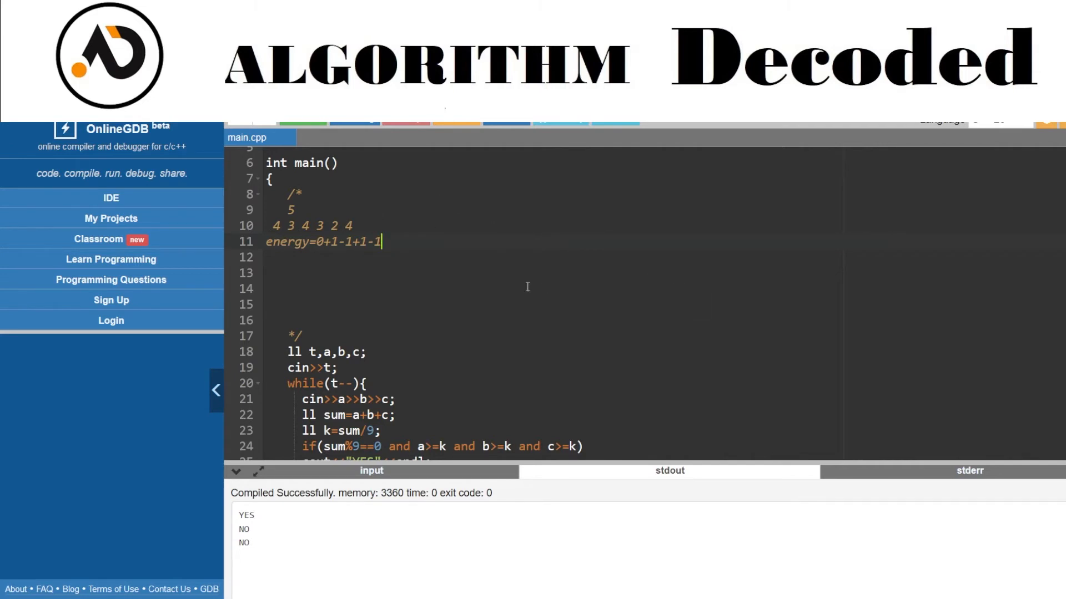
scroll(down, 3)
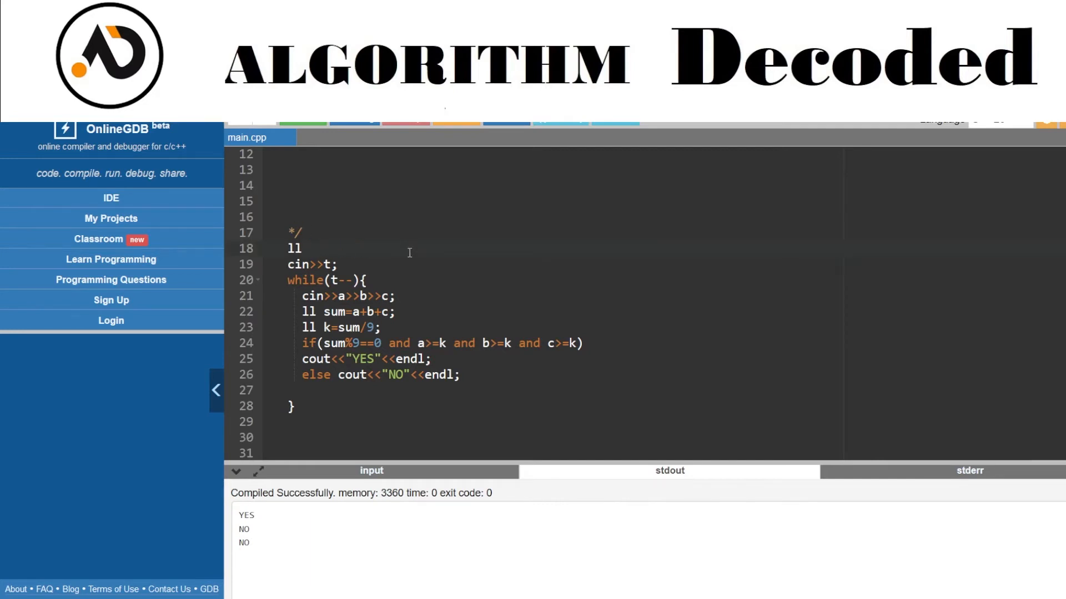
Step: Declare n, x, energy=0, res=0 and prev=0 and read the input values
text(n)
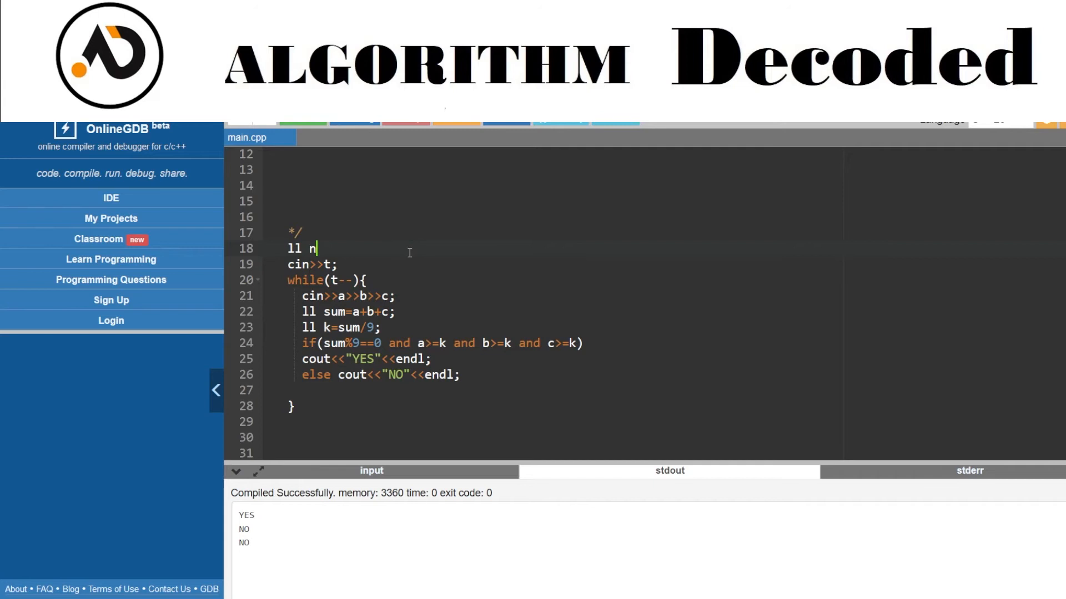
text(,x)
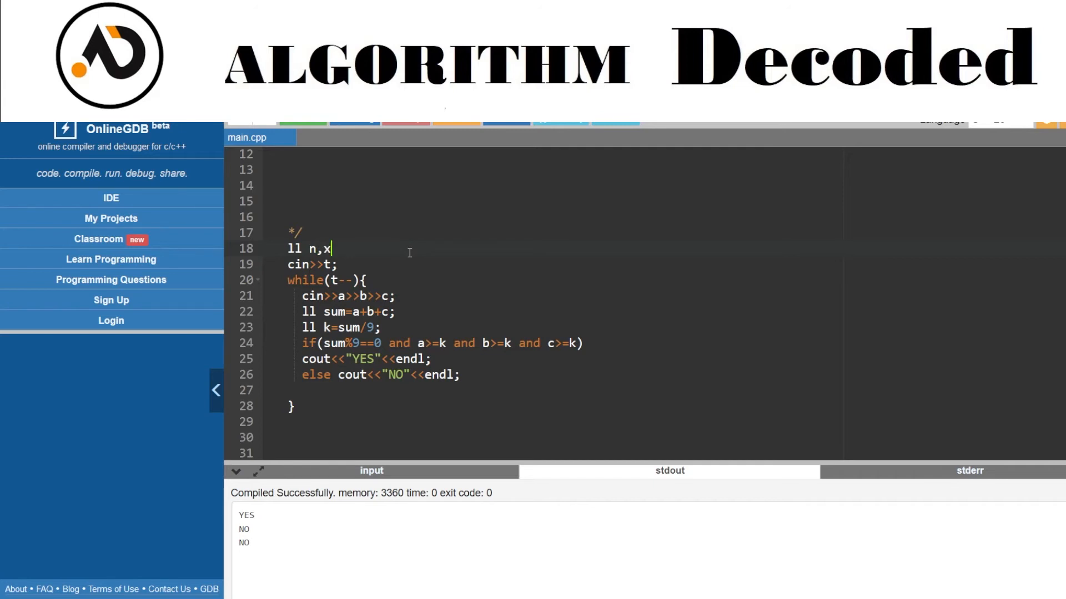
text(,)
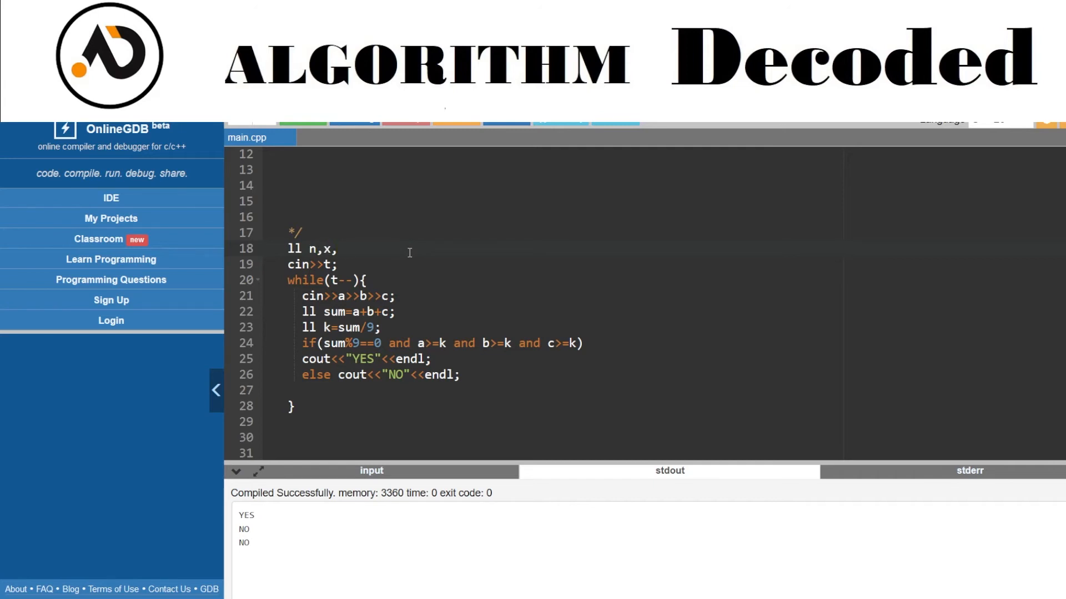
text(;)
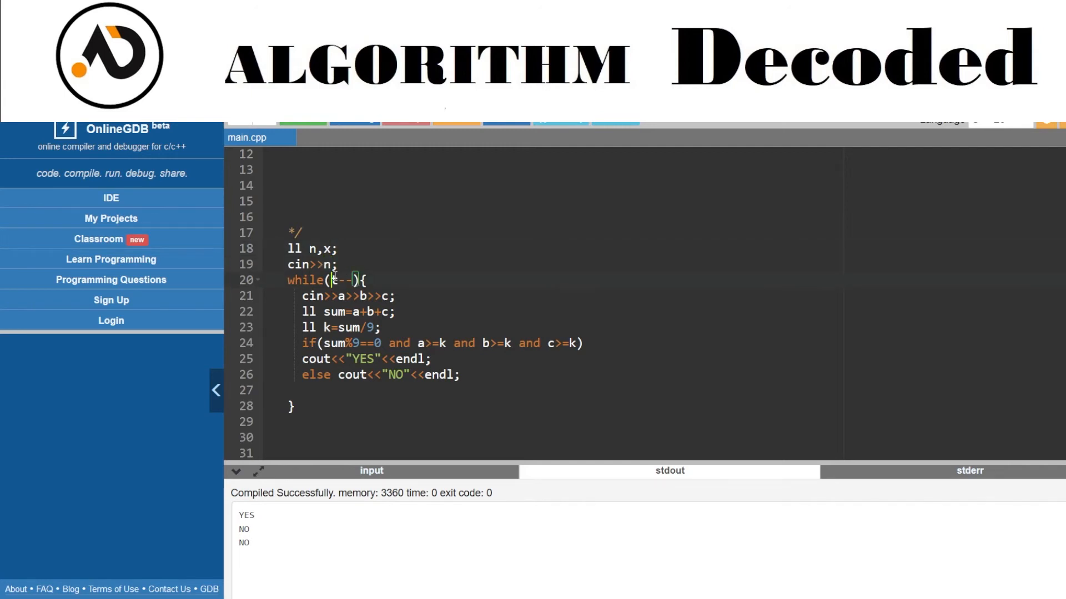
text(n)
click(342, 295)
text(cin>>n;)
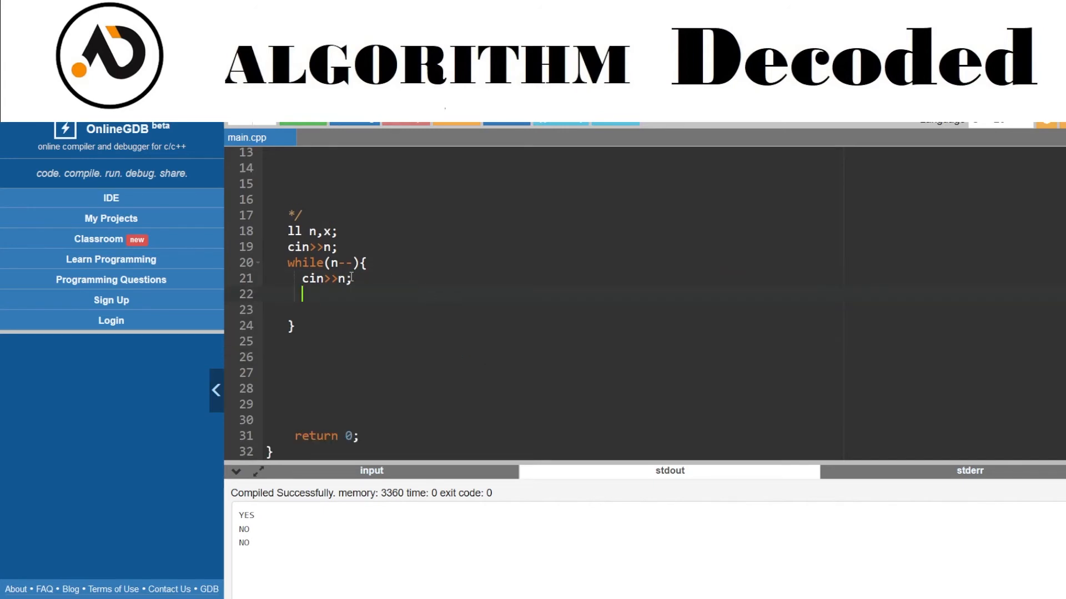
text(x)
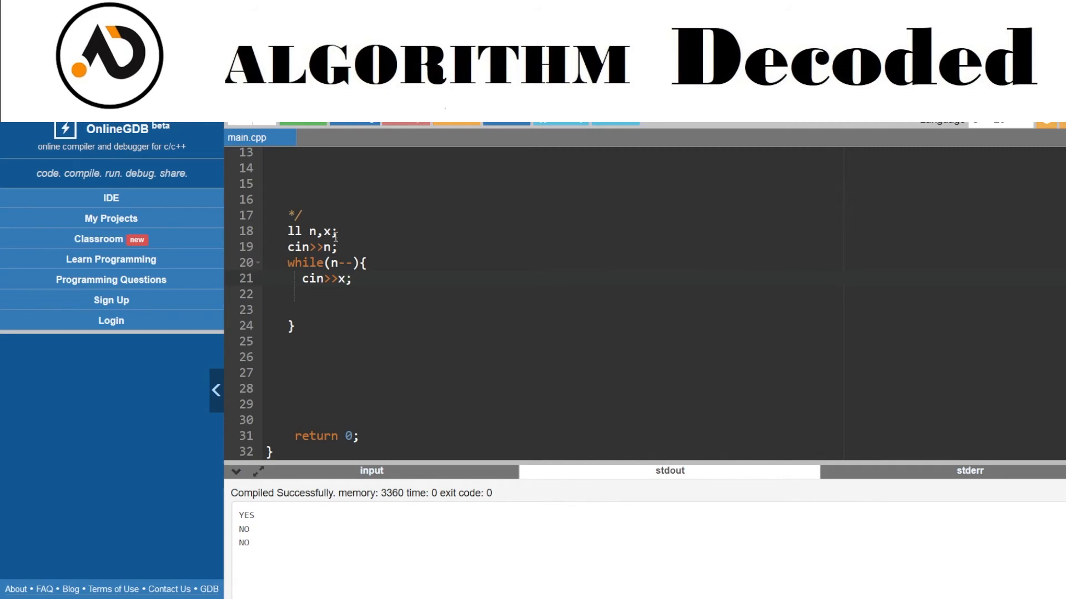
text(,)
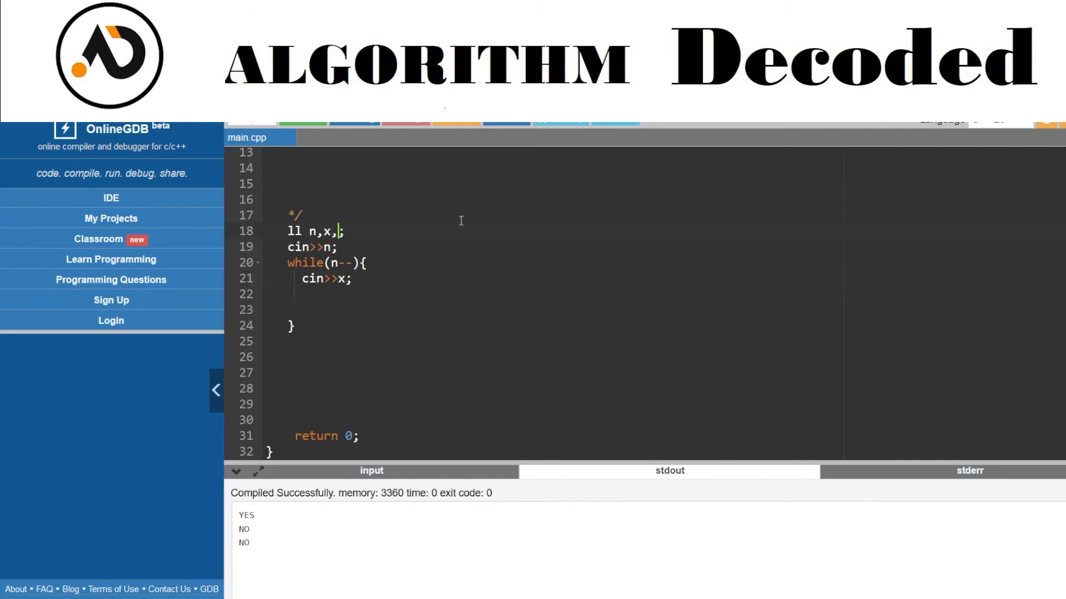
text(energy=0)
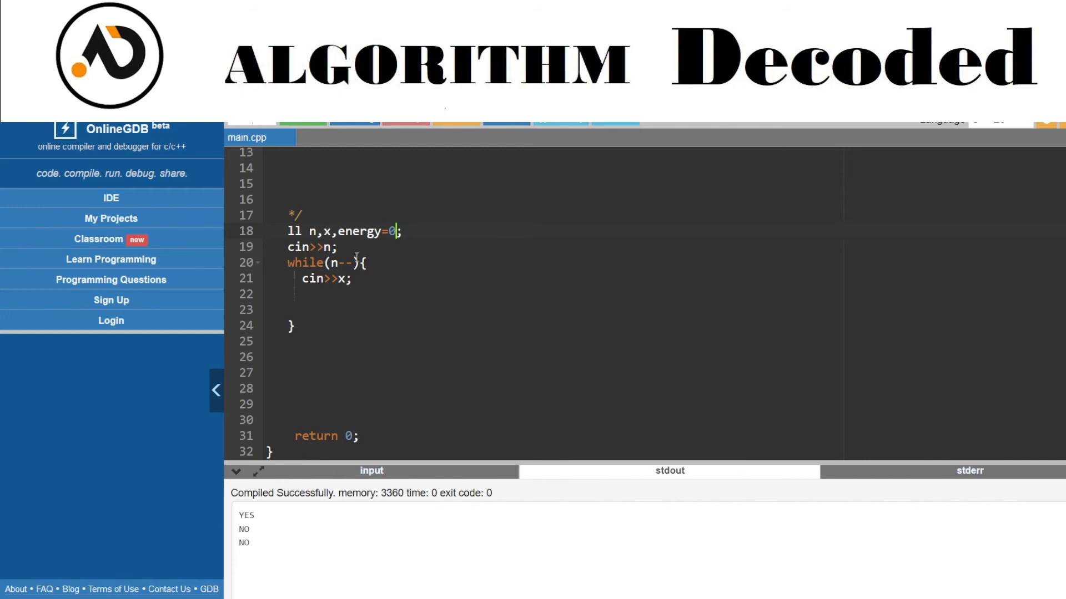
text(,res)
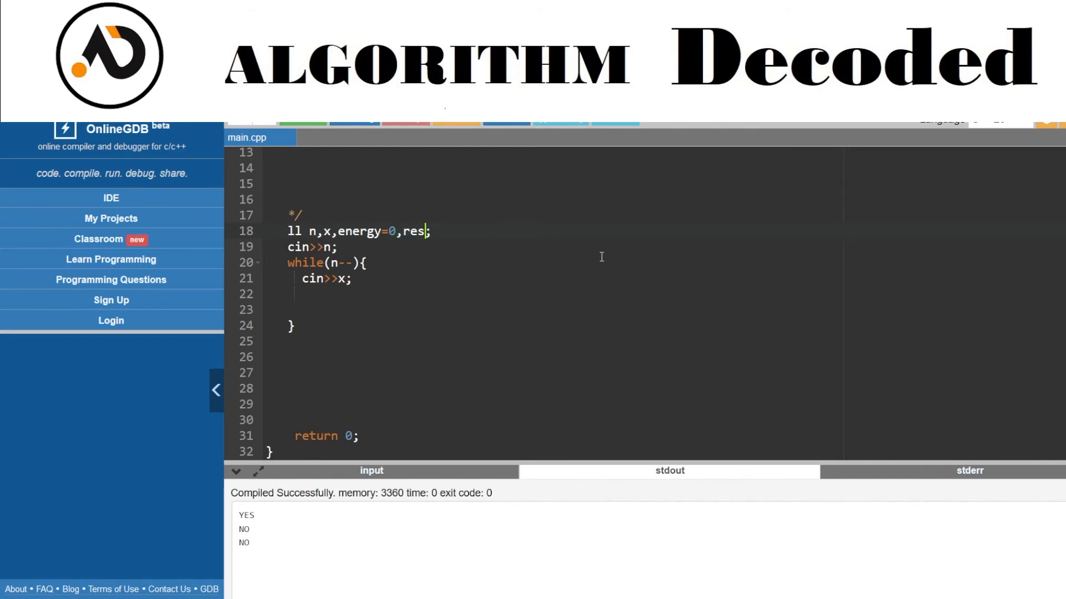
text(=0)
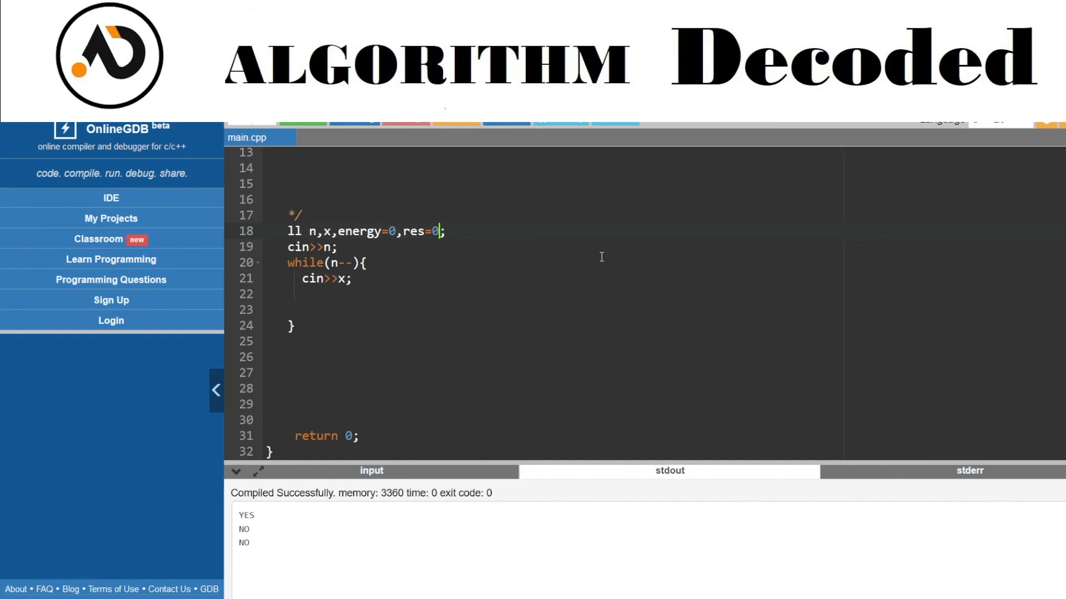
text(,)
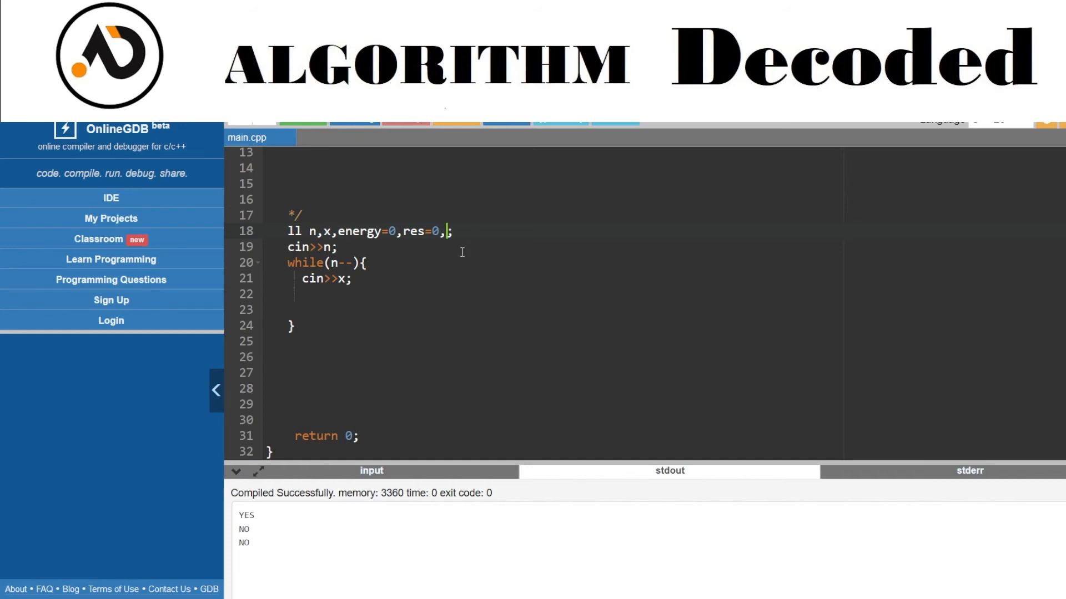
text(prev=0)
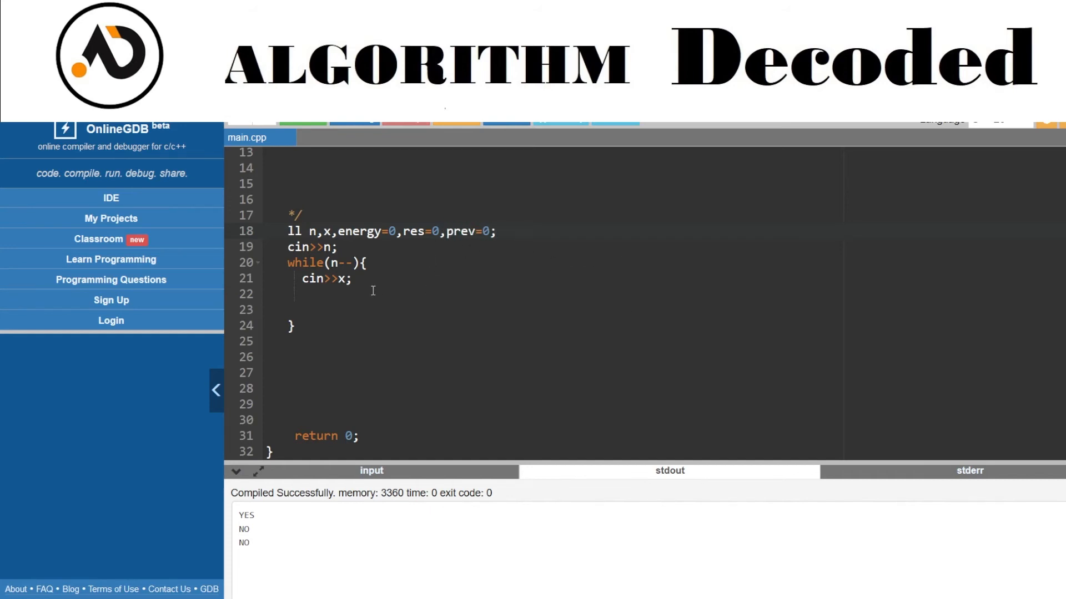
Step: Accumulate energy with 'energy+=(prev-x);' inside the loop after reading x
click(303, 294)
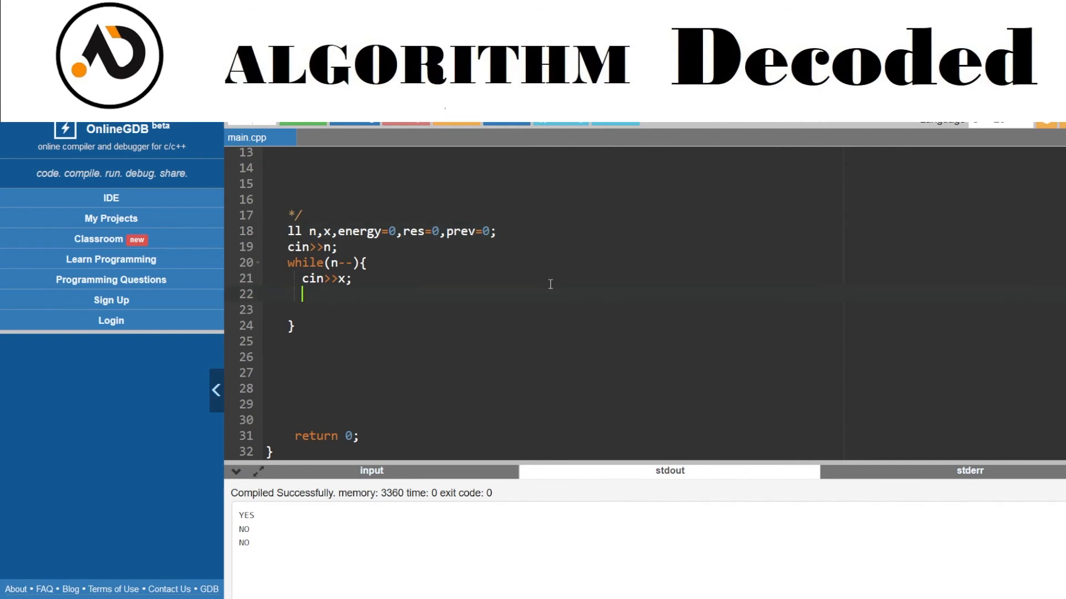
text(energy)
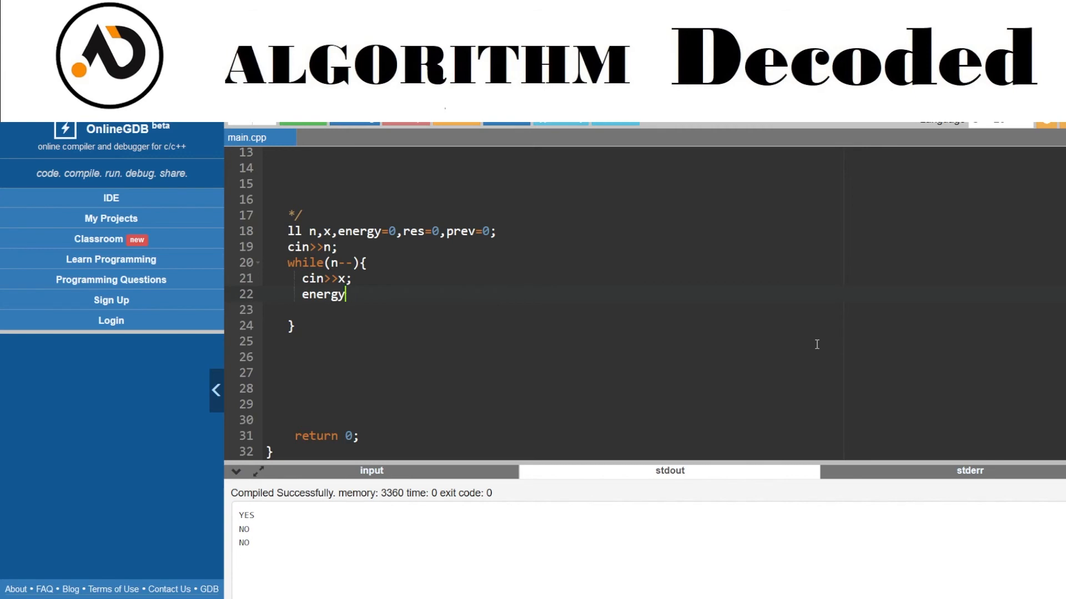
text(+=)
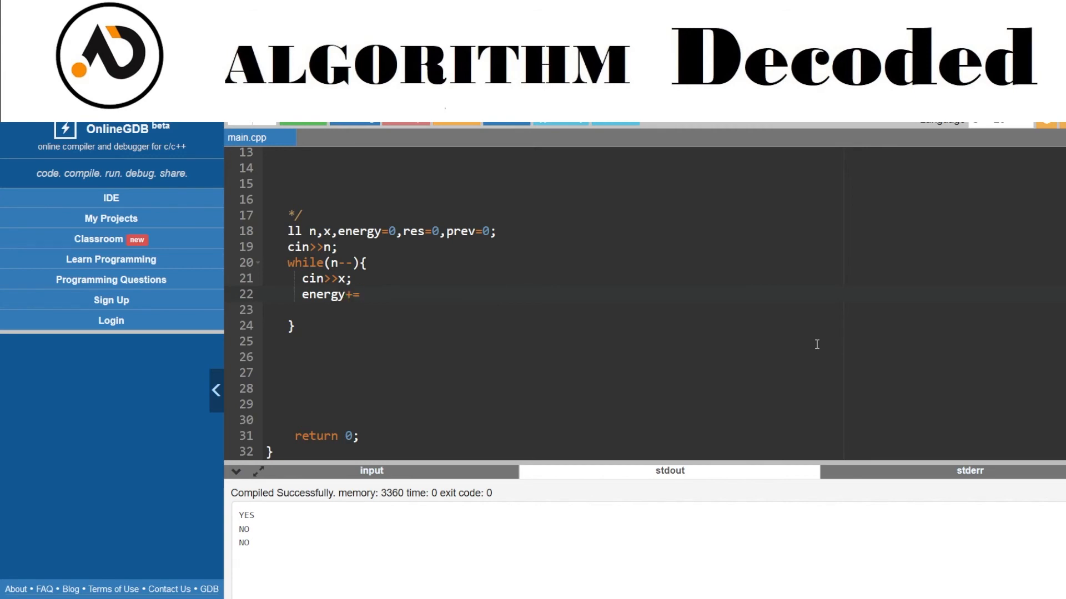
text((pre))
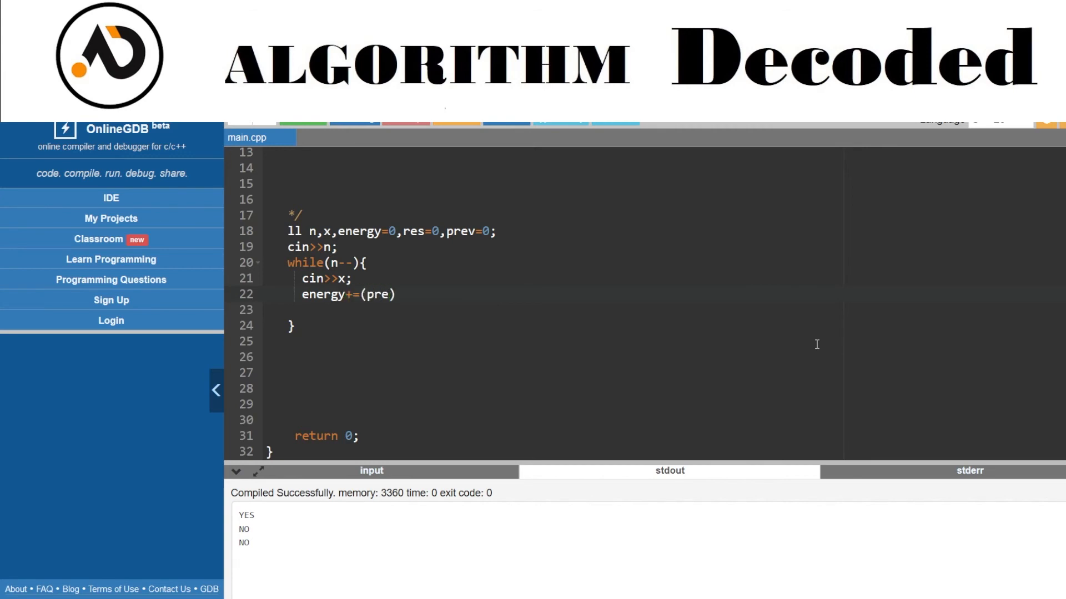
text(v-x);)
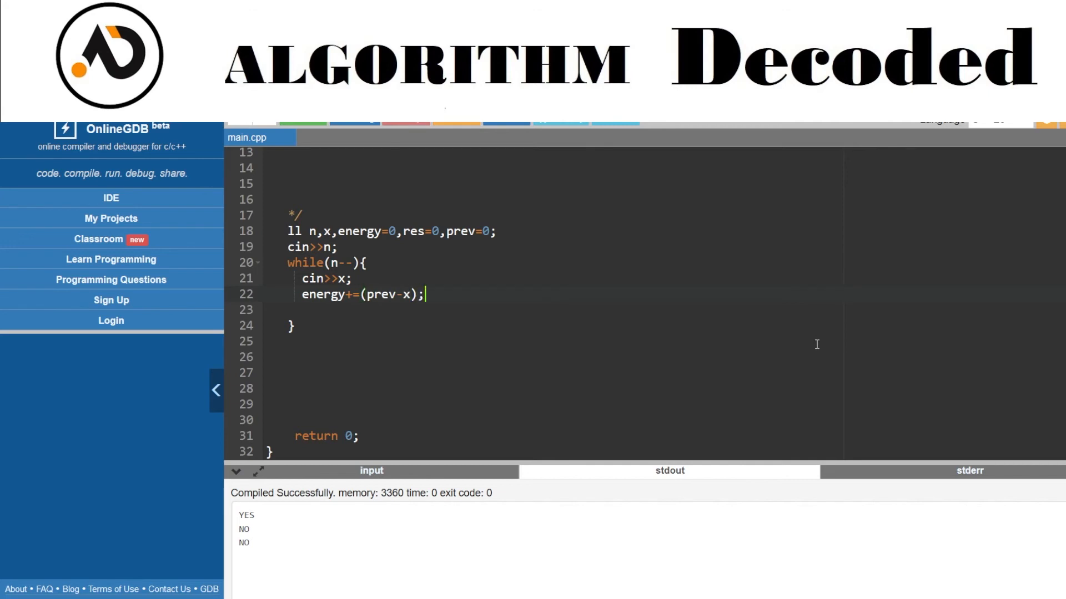
Step: Add 'if(energy<0) res-=energy , energy=0;' and 'prev=x;', then begin the cout line
text(if(energ))
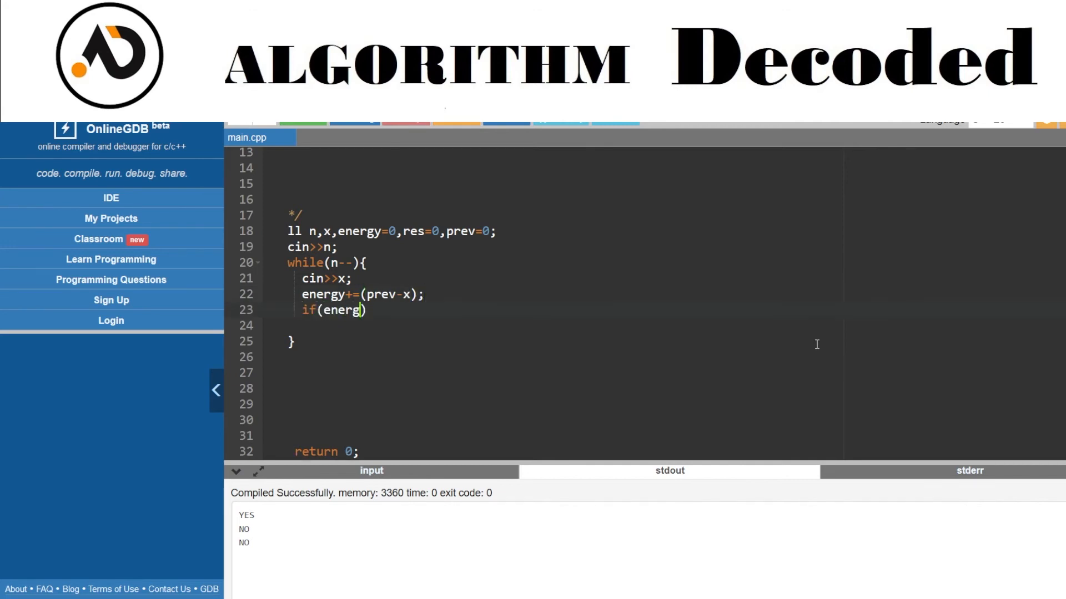
text(<)
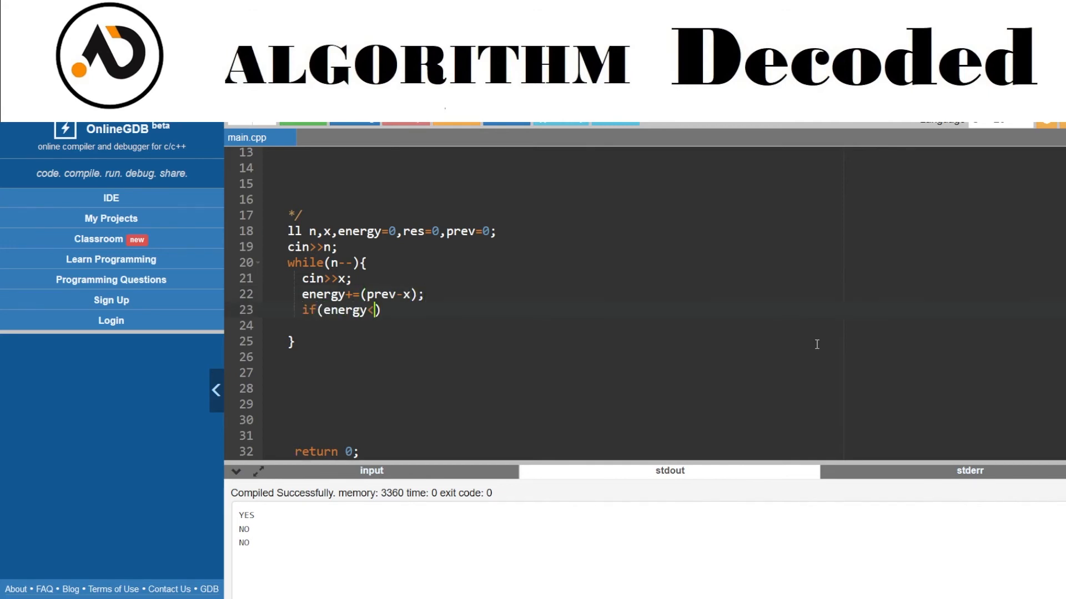
text(0) r)
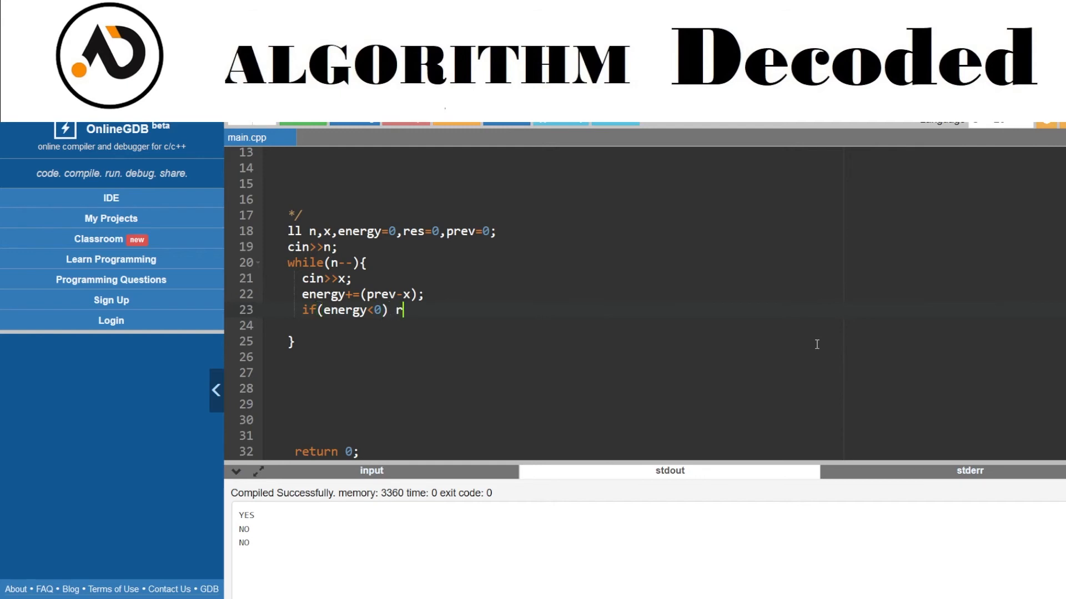
text(es)
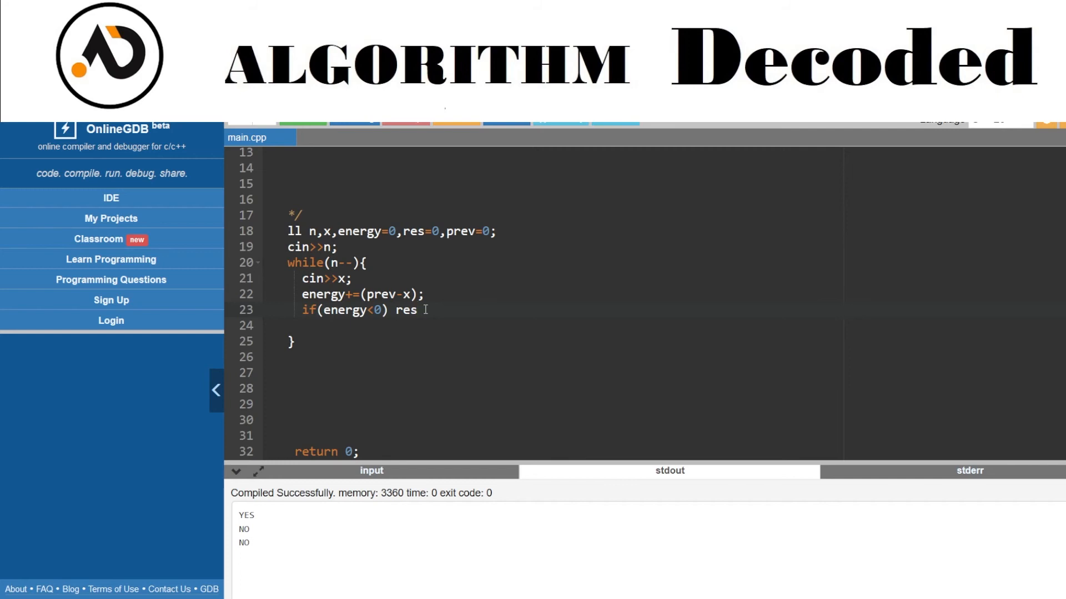
mouse_move(413, 230)
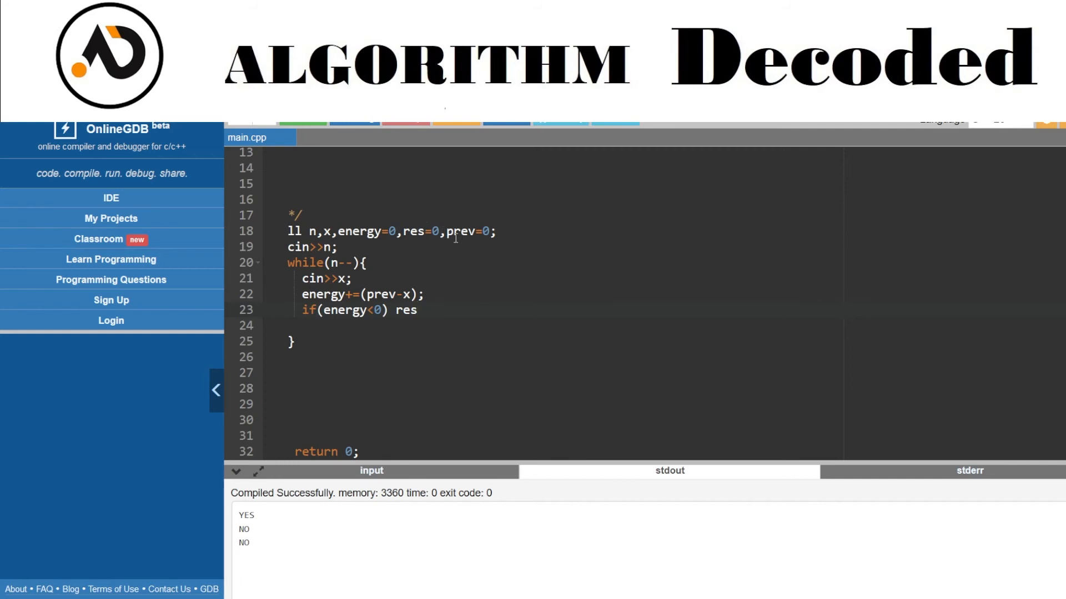
mouse_move(475, 258)
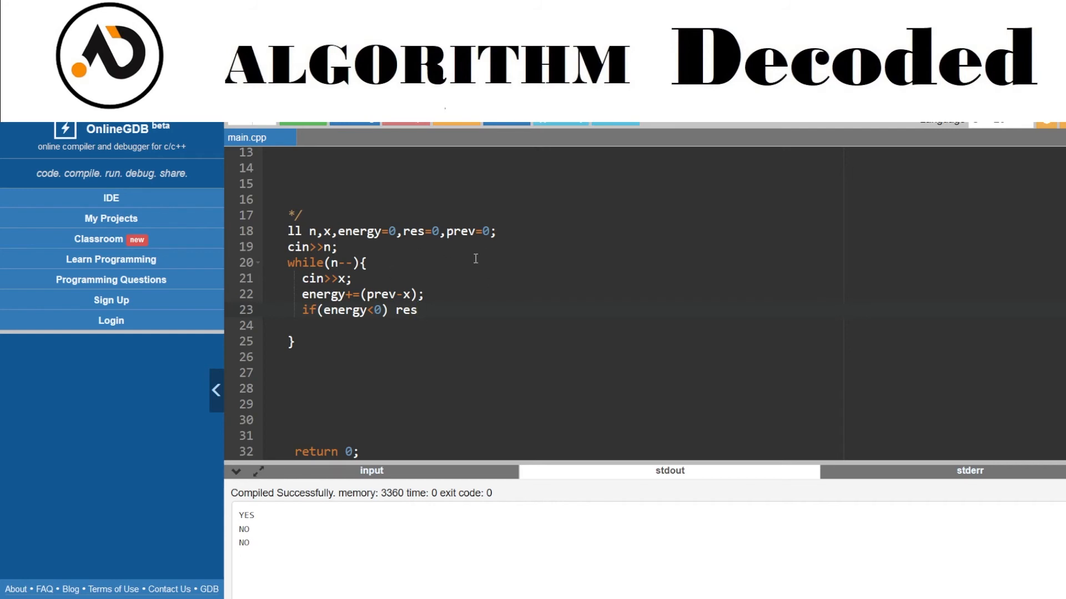
text(-=)
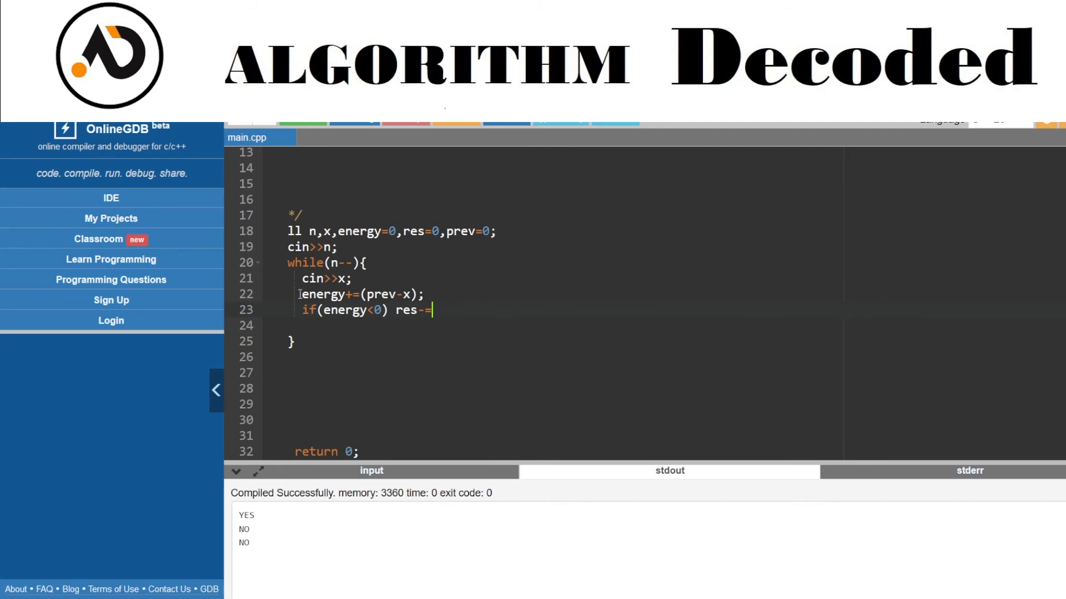
text(ene)
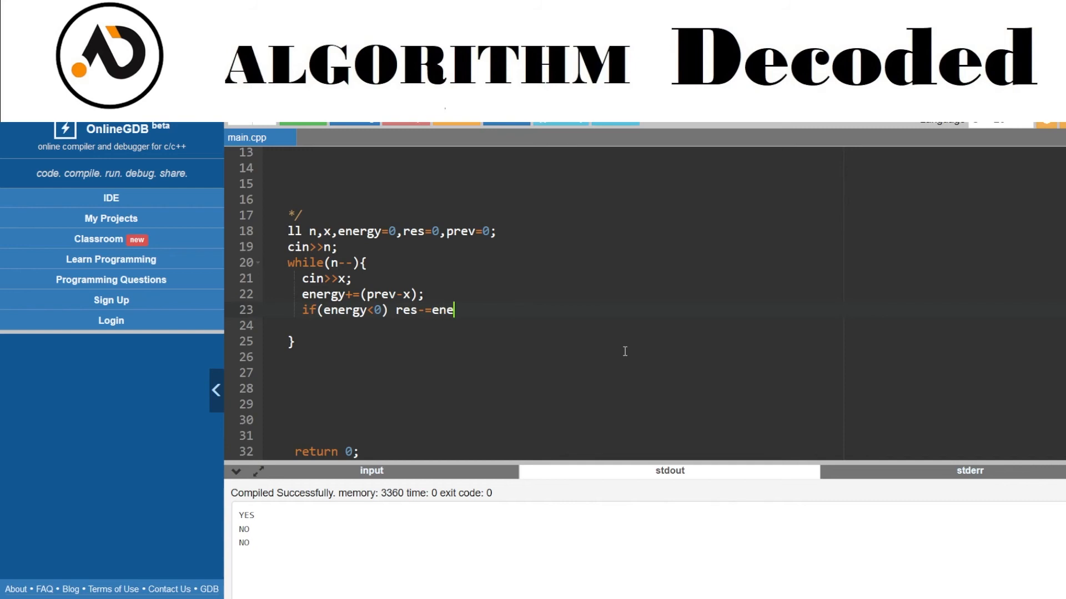
text(rgy , ener)
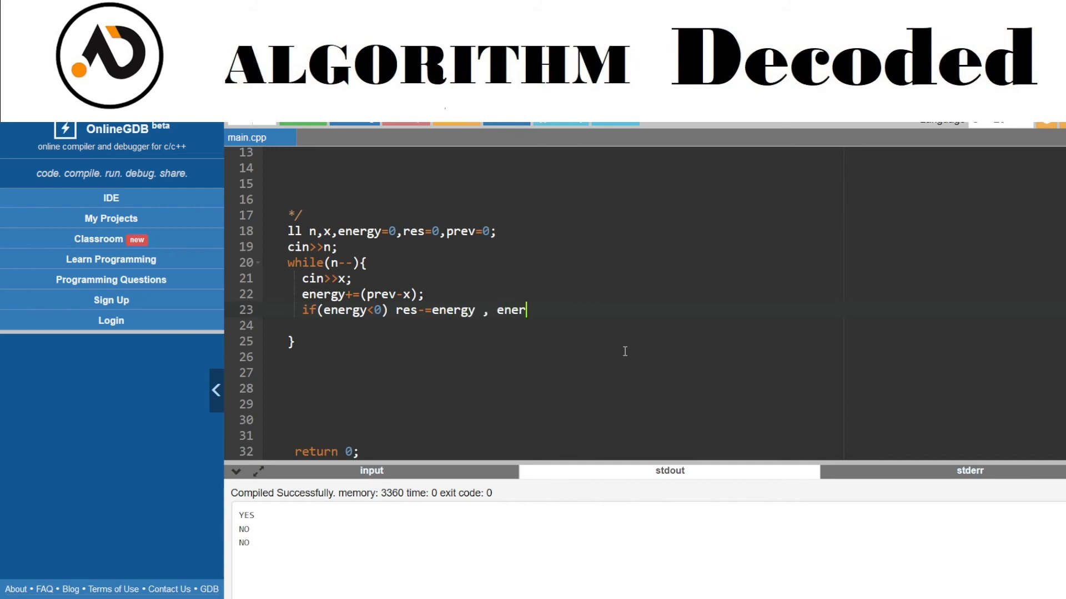
text(gy=0;)
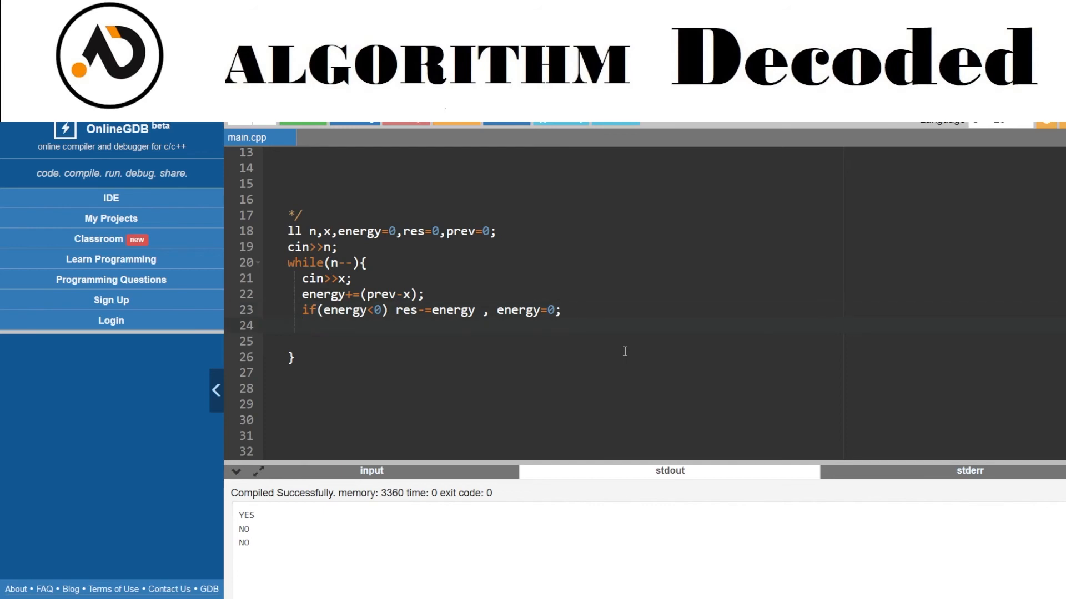
text(prev=x;)
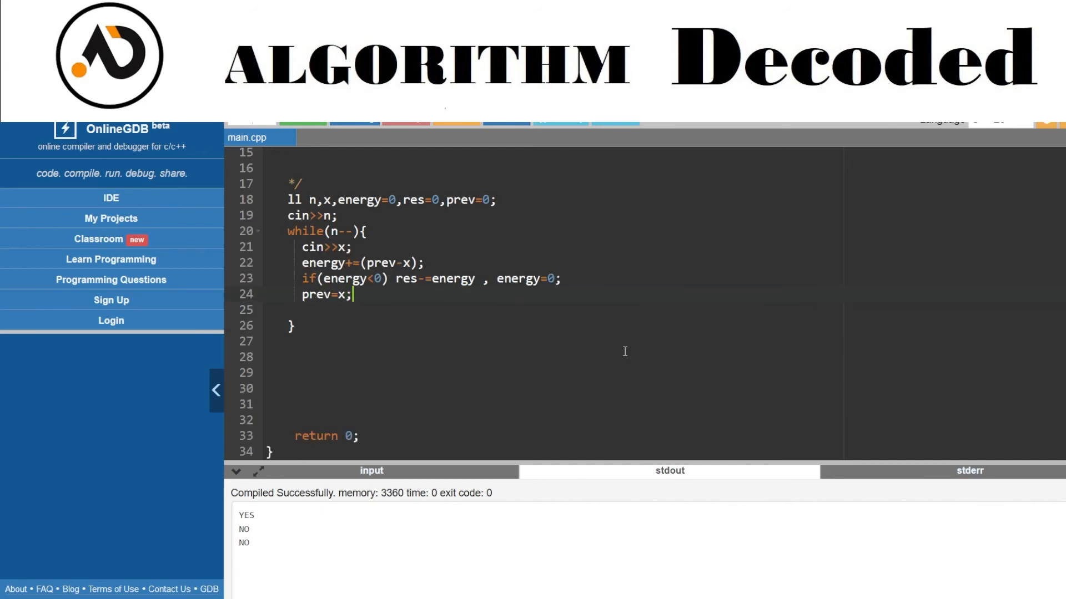
mouse_move(305, 345)
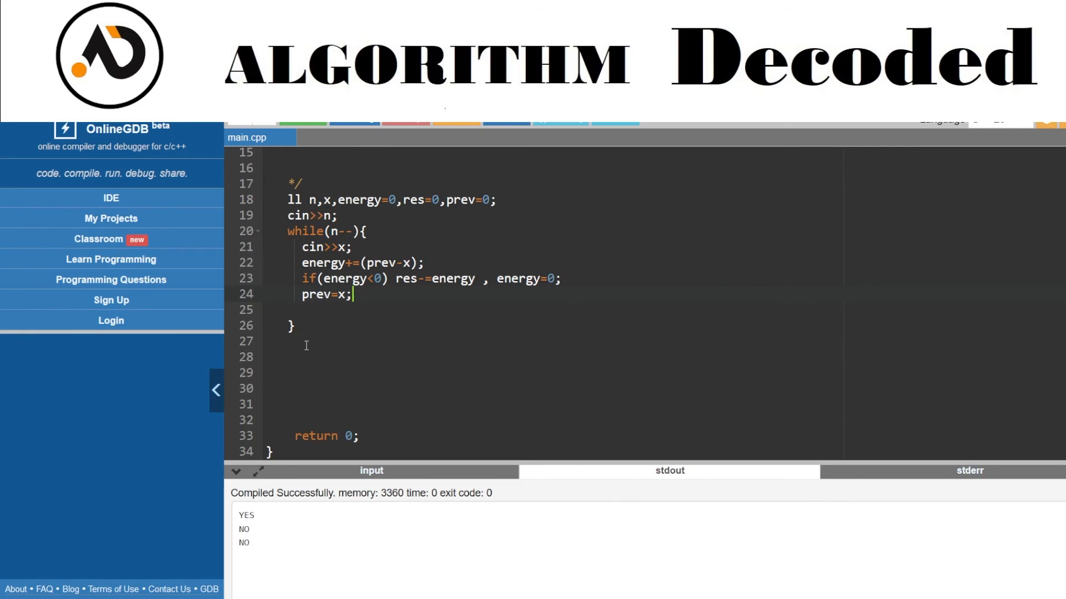
text(cout<)
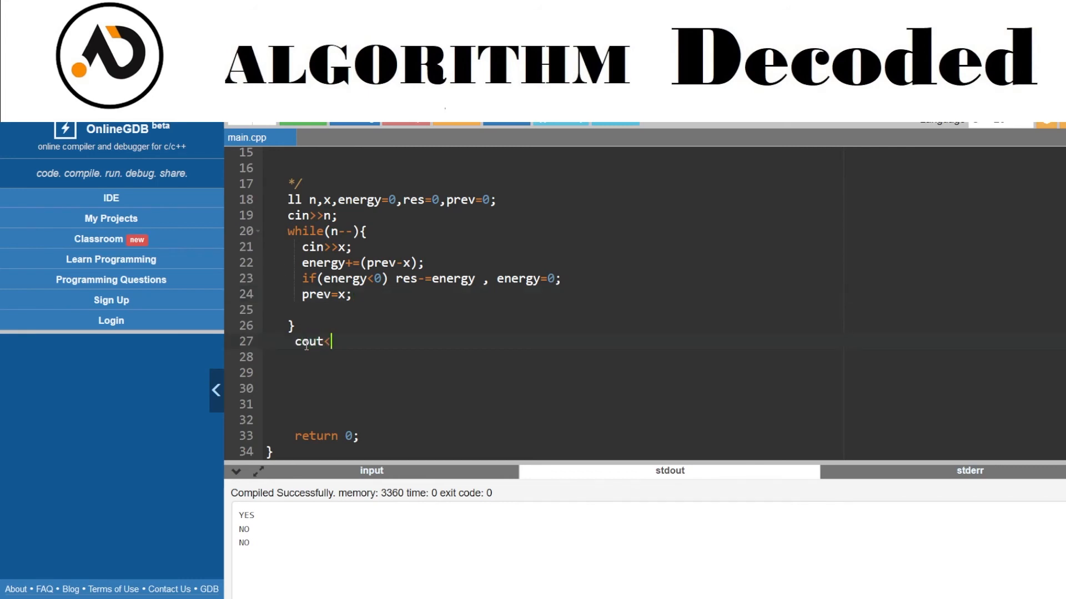
Step: Finish 'cout<<res;' and run on sample 3 / 4 4 4, getting output 4
text(<res;)
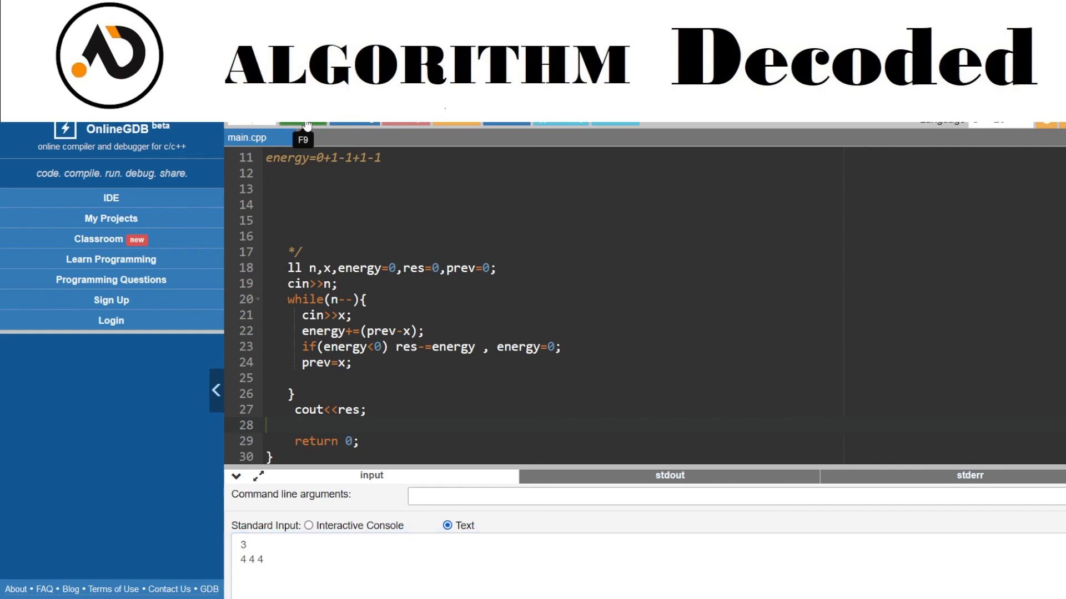
click(303, 123)
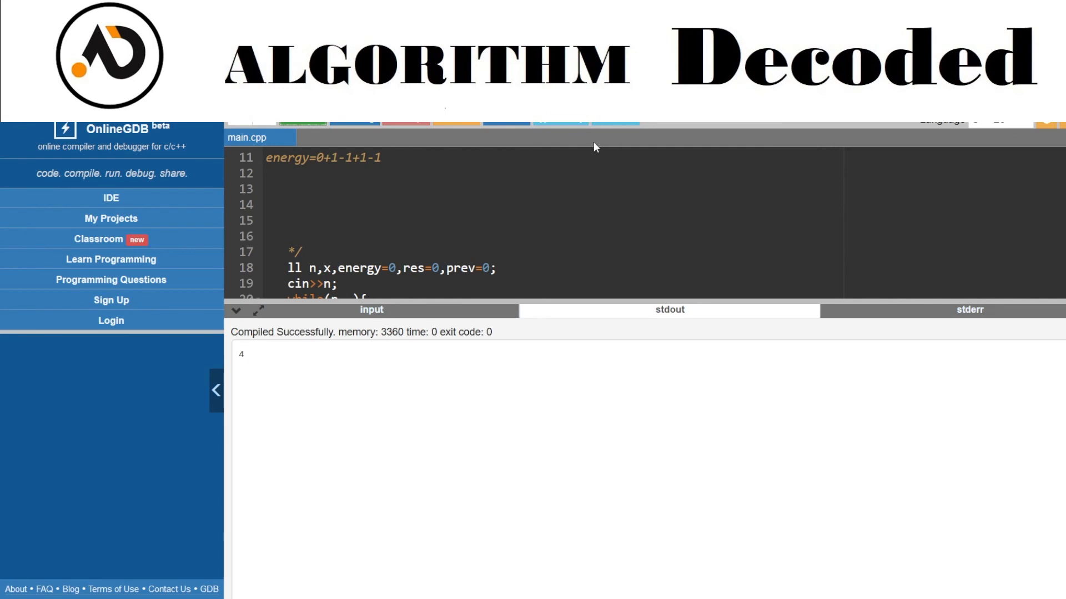
mouse_move(614, 125)
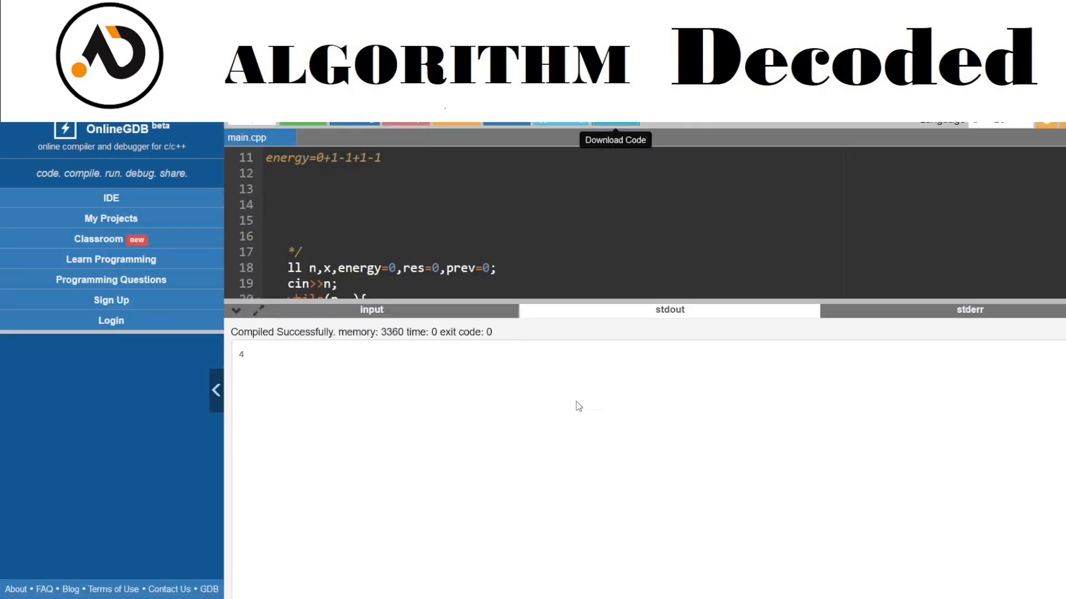
mouse_move(257, 168)
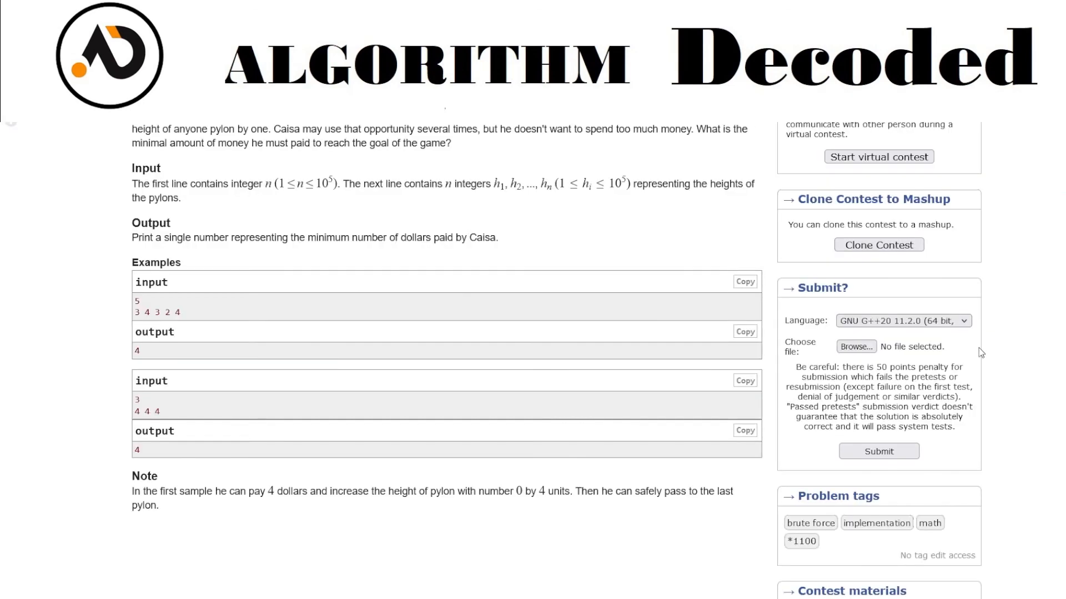
mouse_move(464, 251)
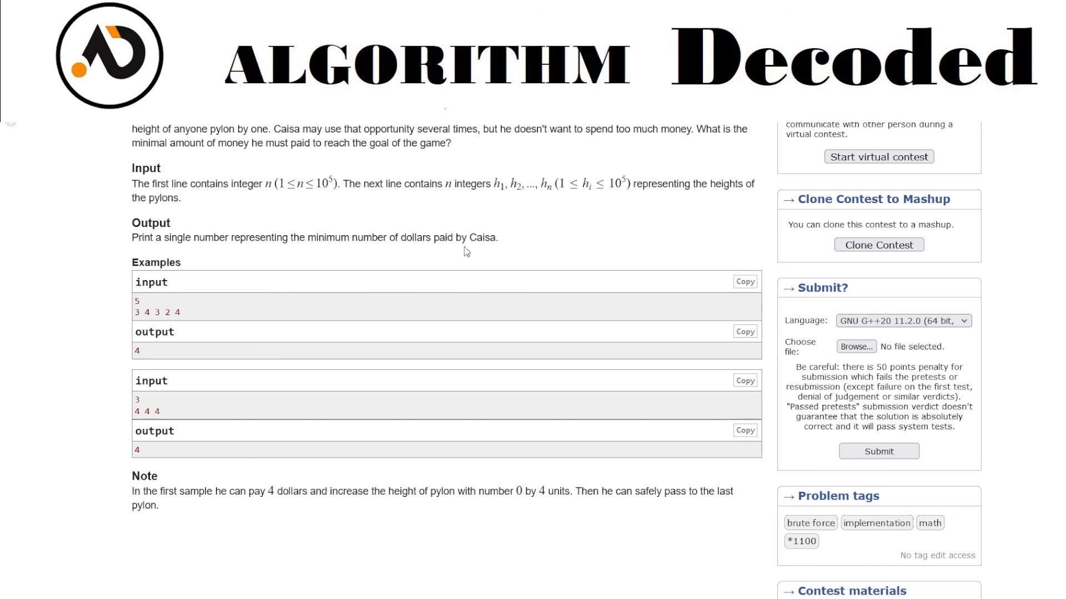
mouse_move(340, 296)
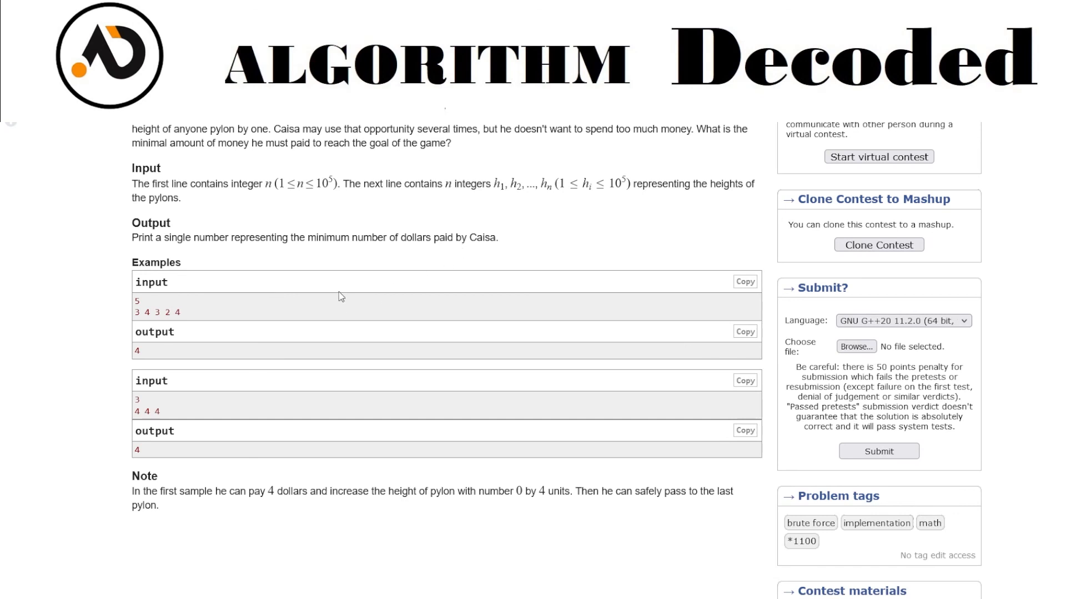
Step: Attach 44.cpp as the solution for 463B Caisa and Pylons and submit it
click(856, 346)
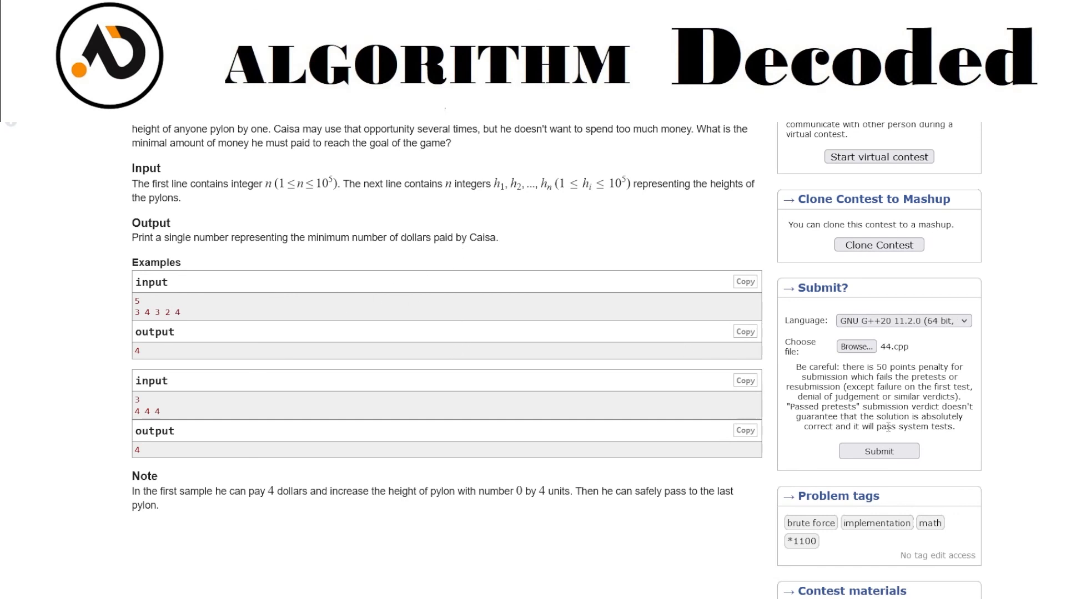
click(878, 451)
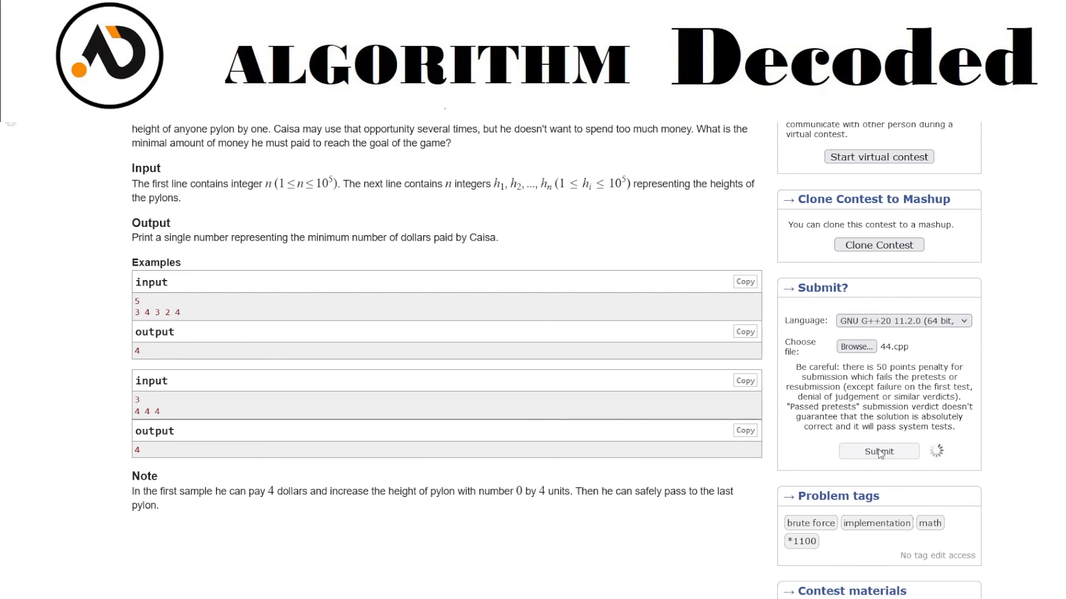
click(877, 450)
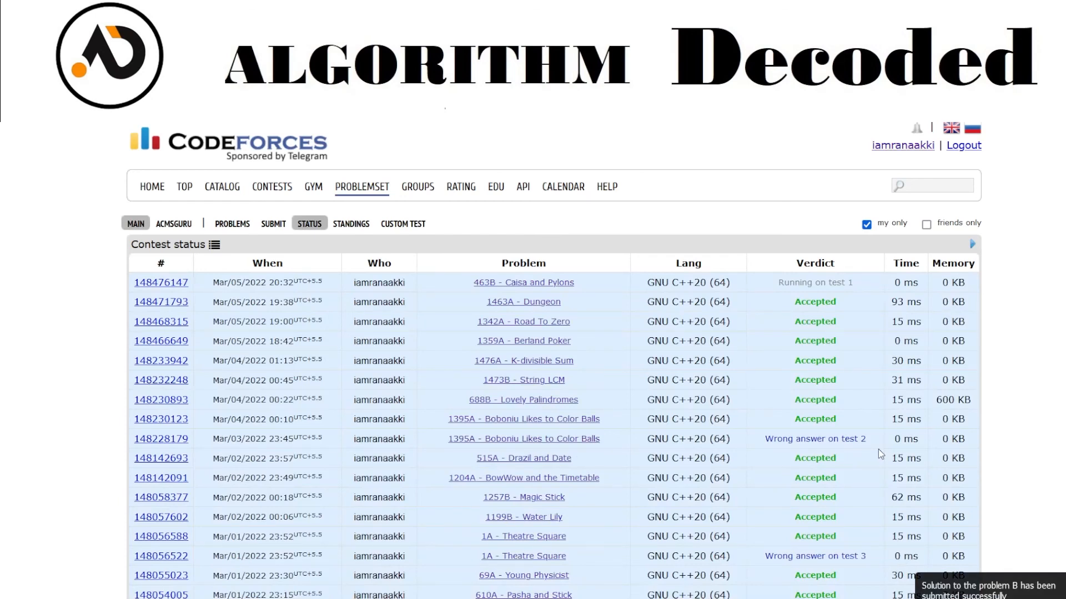
mouse_move(779, 282)
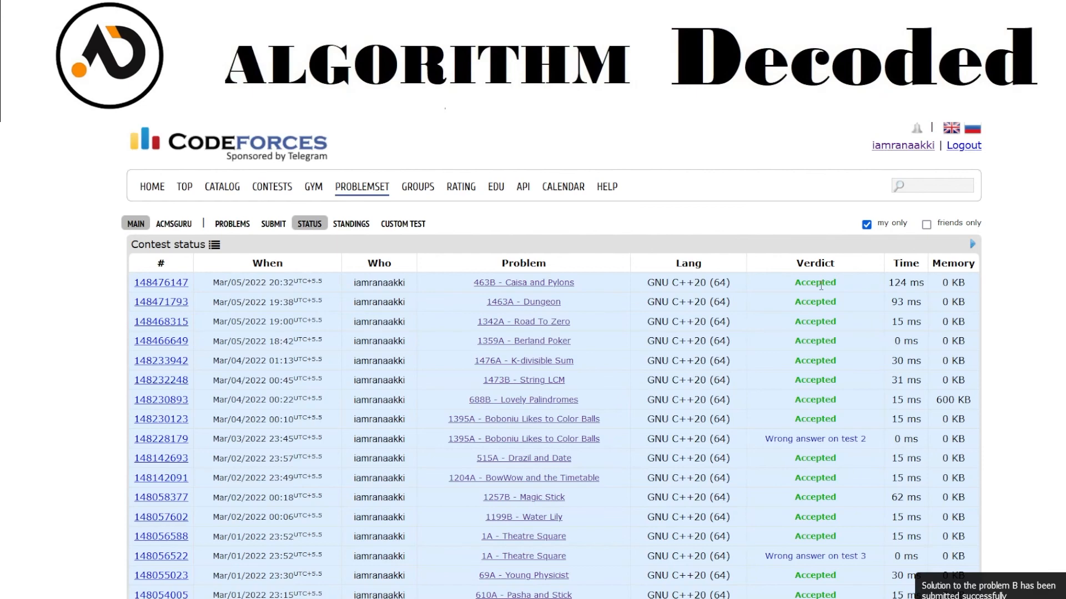
mouse_move(912, 279)
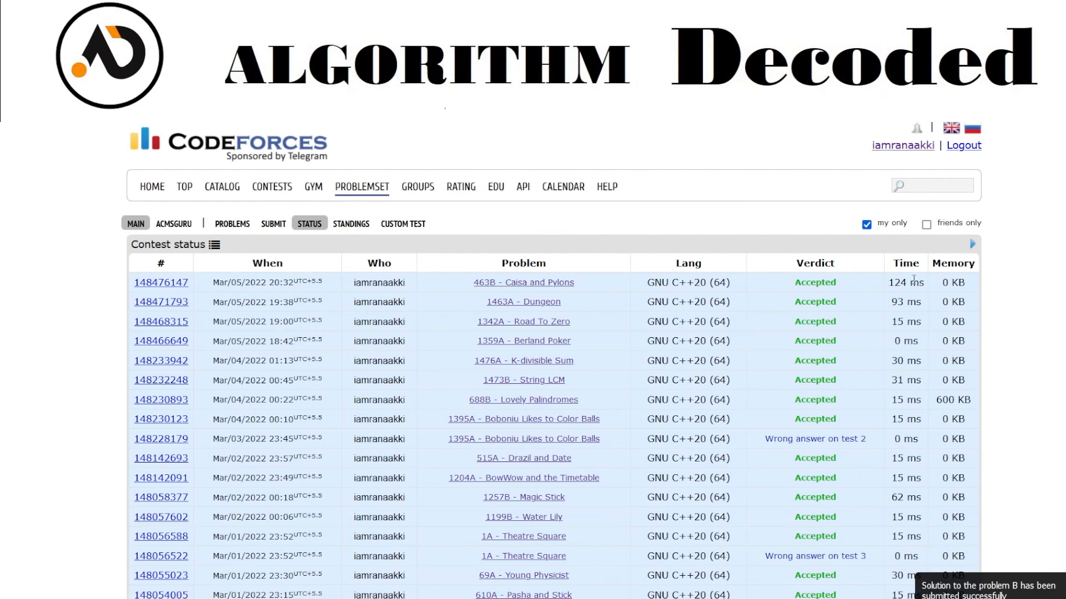